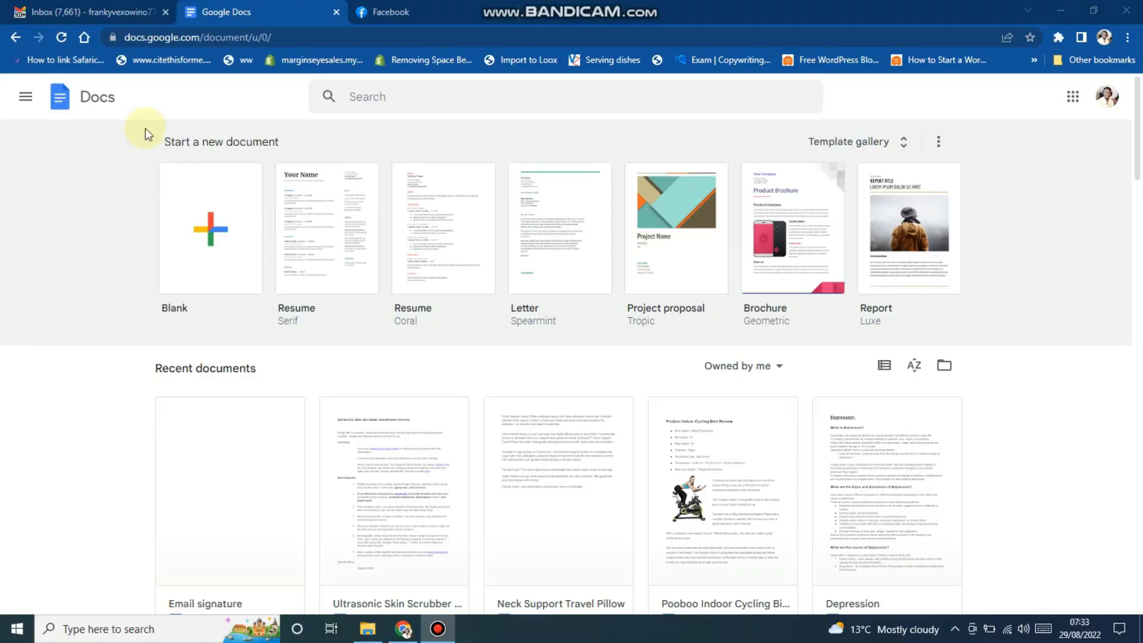
pyautogui.moveTo(437, 152)
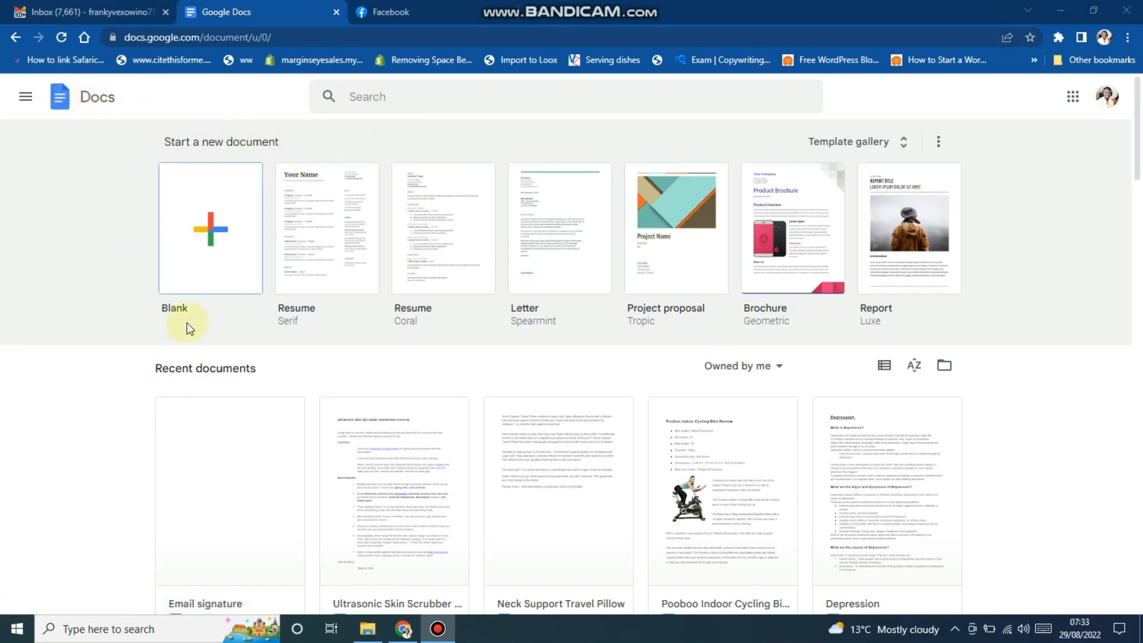
# - Start a blank Google Docs document and title it 'Signature'
pyautogui.click(210, 228)
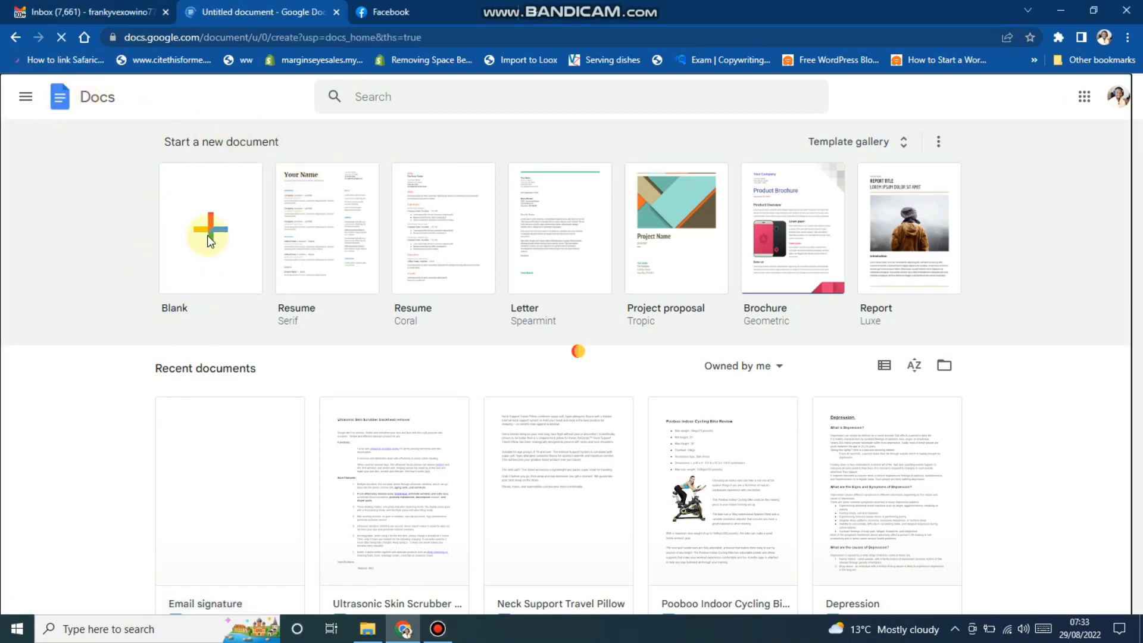
pyautogui.click(209, 227)
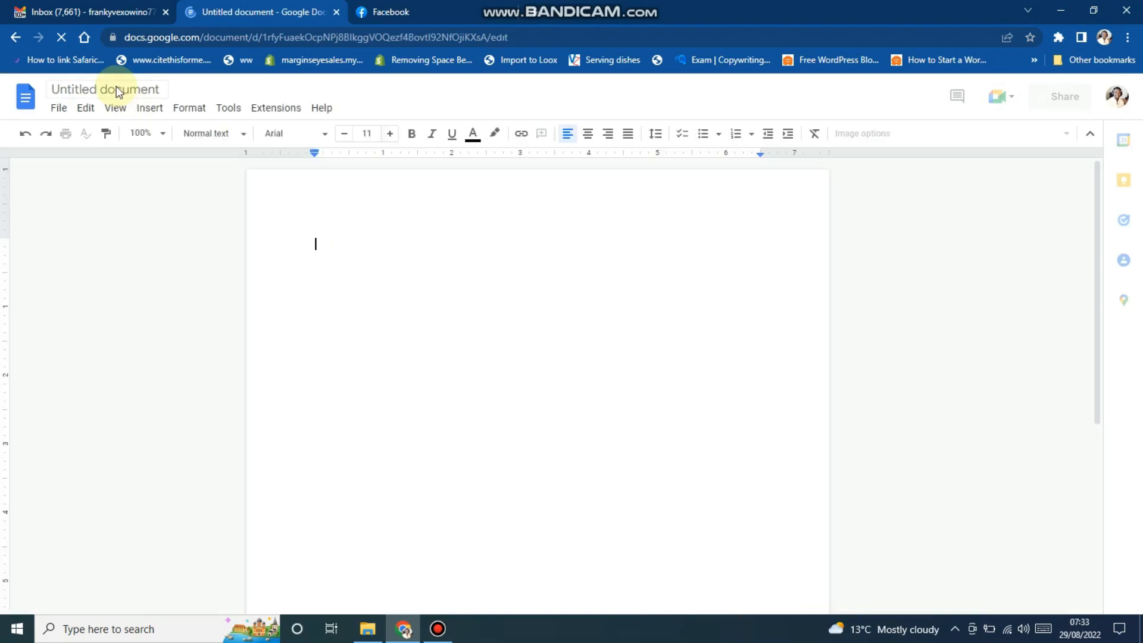
pyautogui.click(106, 88)
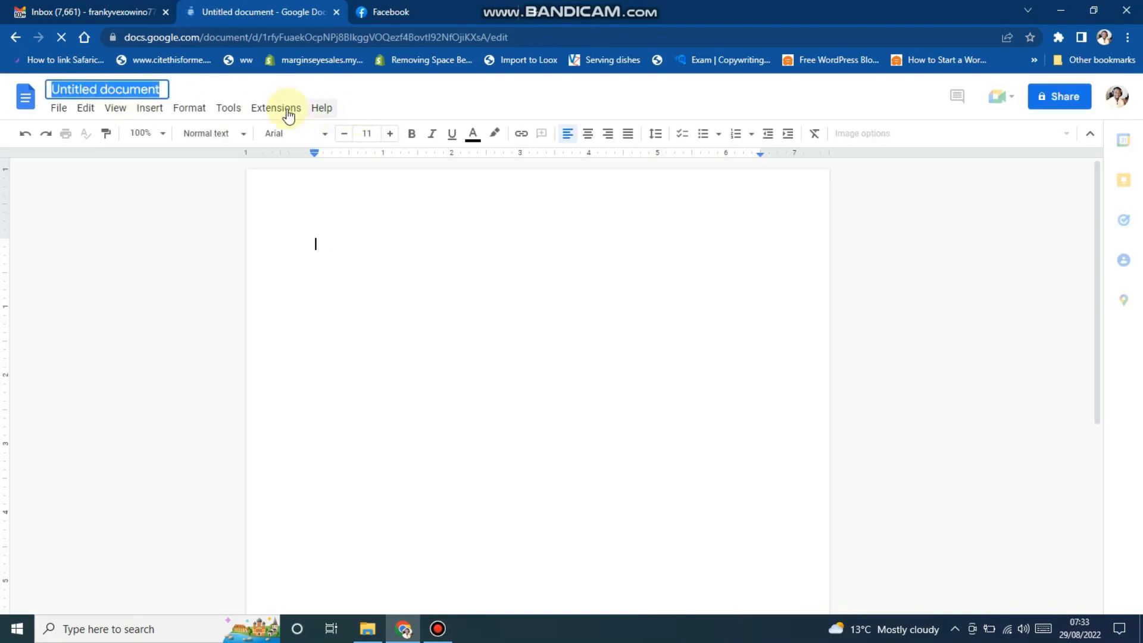
pyautogui.write('Signature')
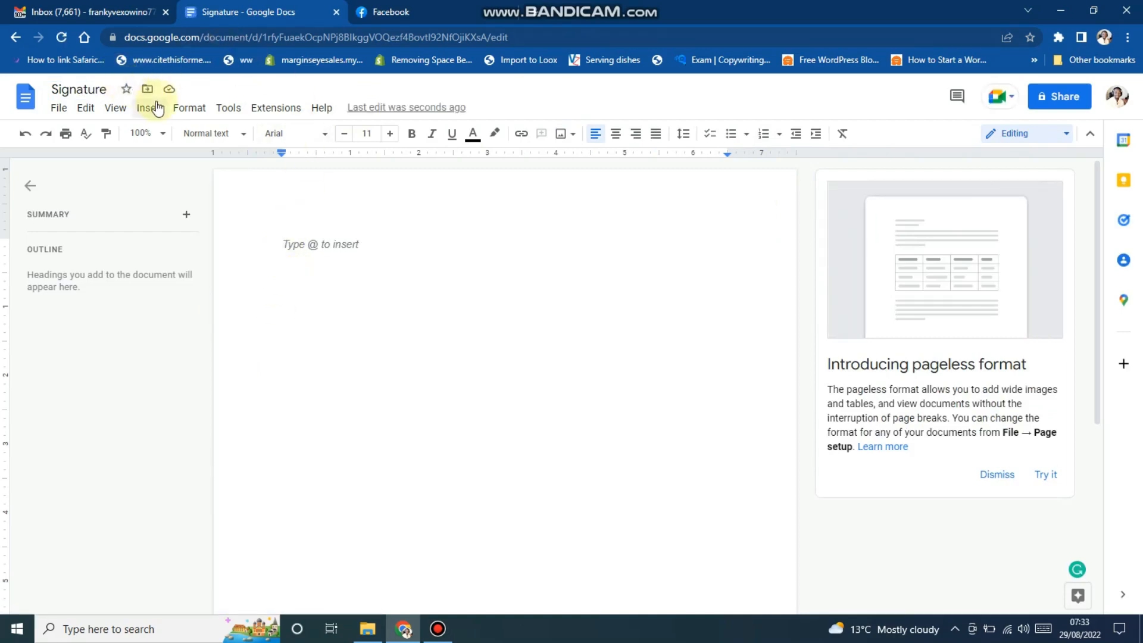
# - Insert a two-column, one-row table from the Insert menu
pyautogui.click(149, 107)
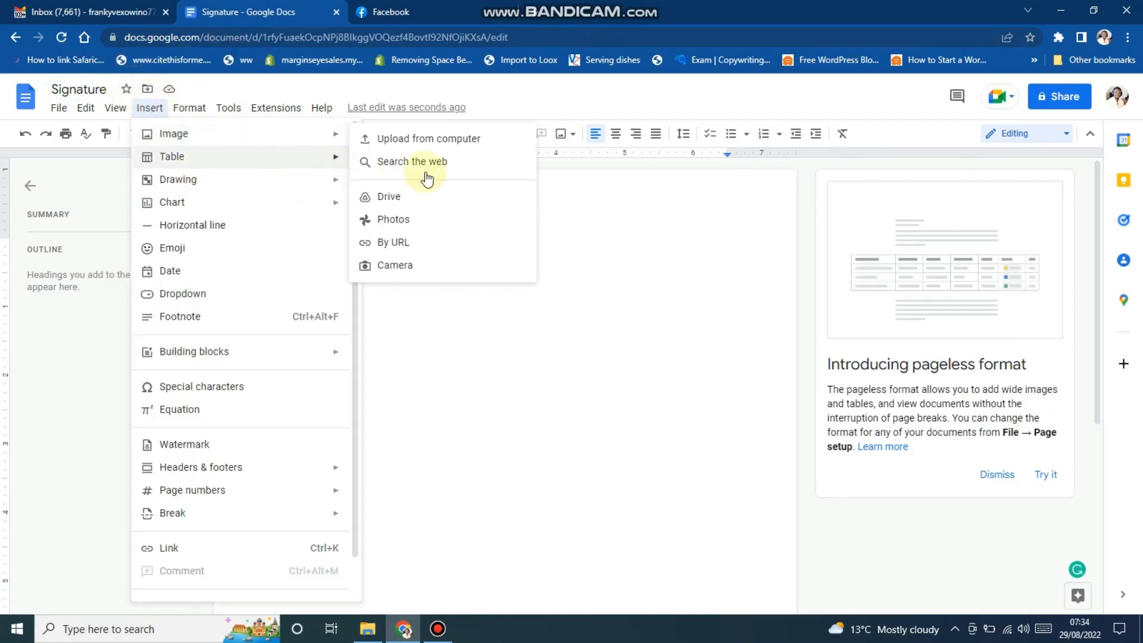
pyautogui.moveTo(171, 156)
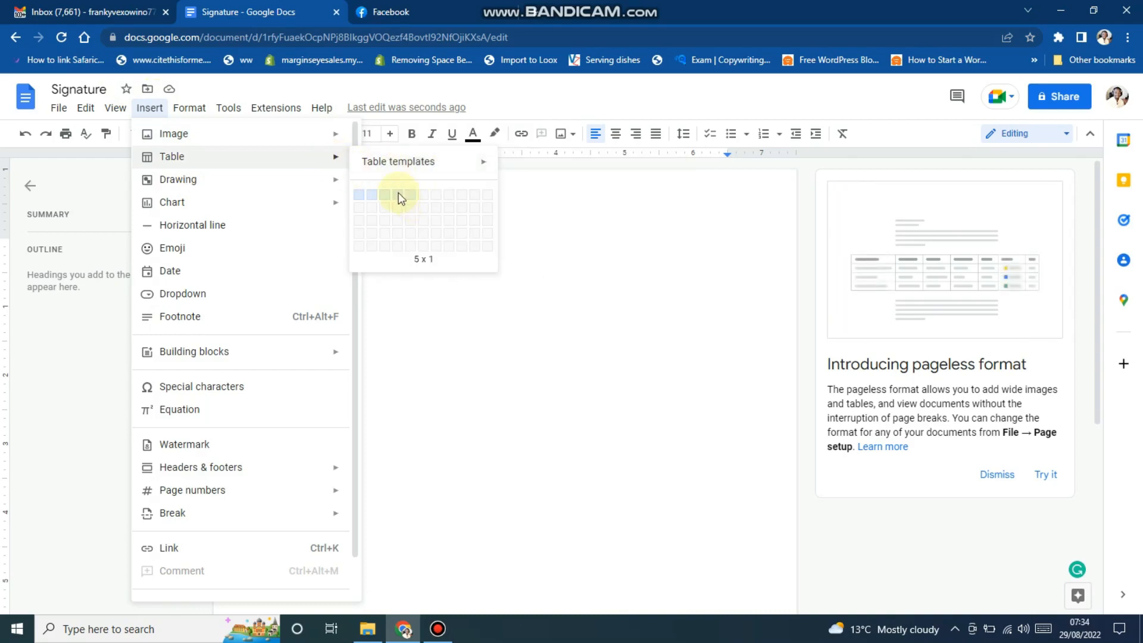
pyautogui.click(373, 195)
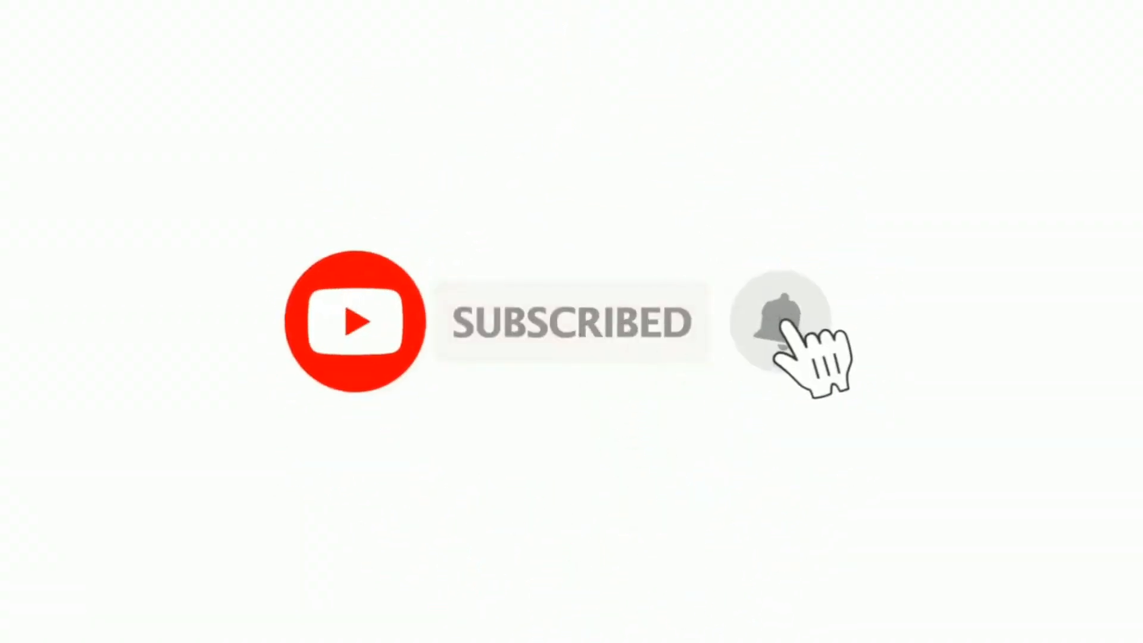
# - Adjust the table's column divider so the left column is narrower
pyautogui.click(779, 321)
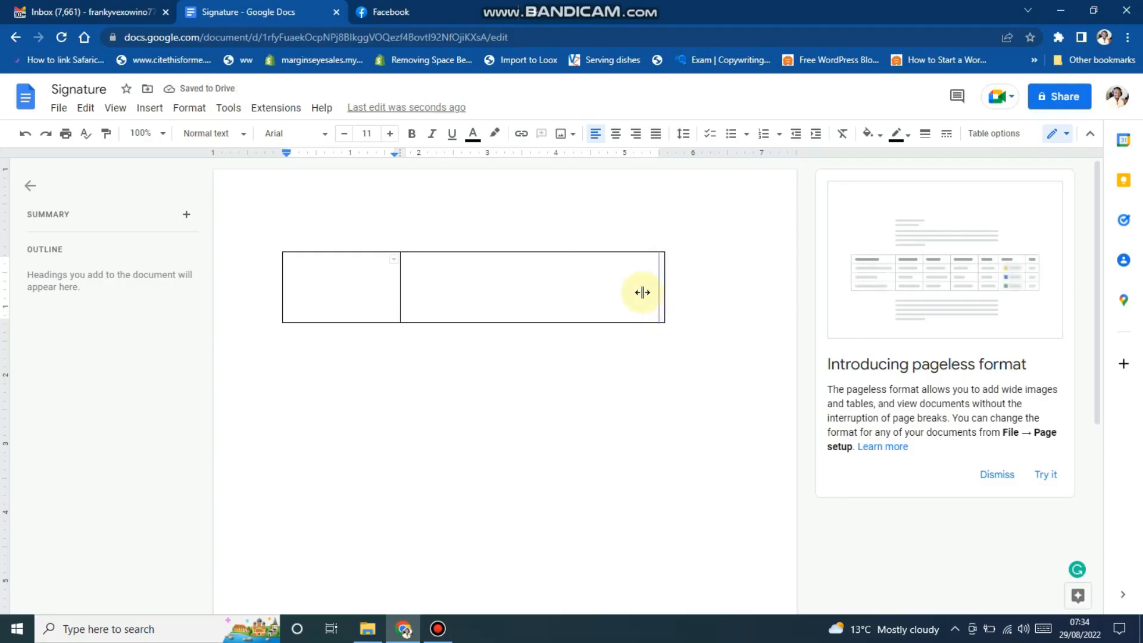
# - Pull the table's right border inward, then begin uploading an image from the computer
pyautogui.moveTo(641, 291); pyautogui.dragTo(281, 284)
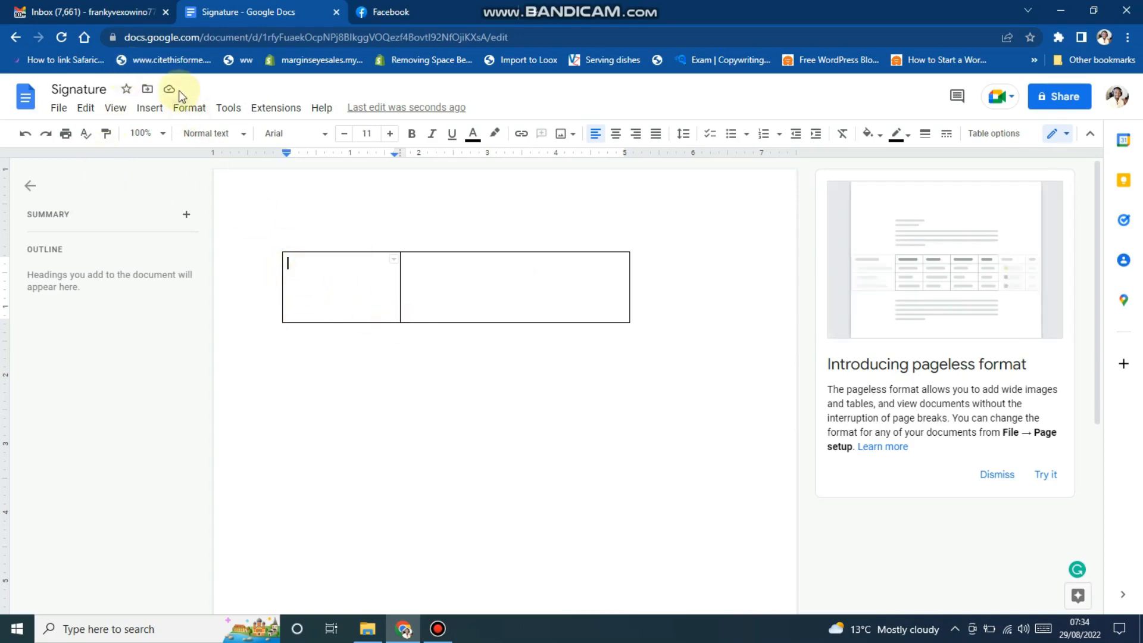
pyautogui.click(149, 107)
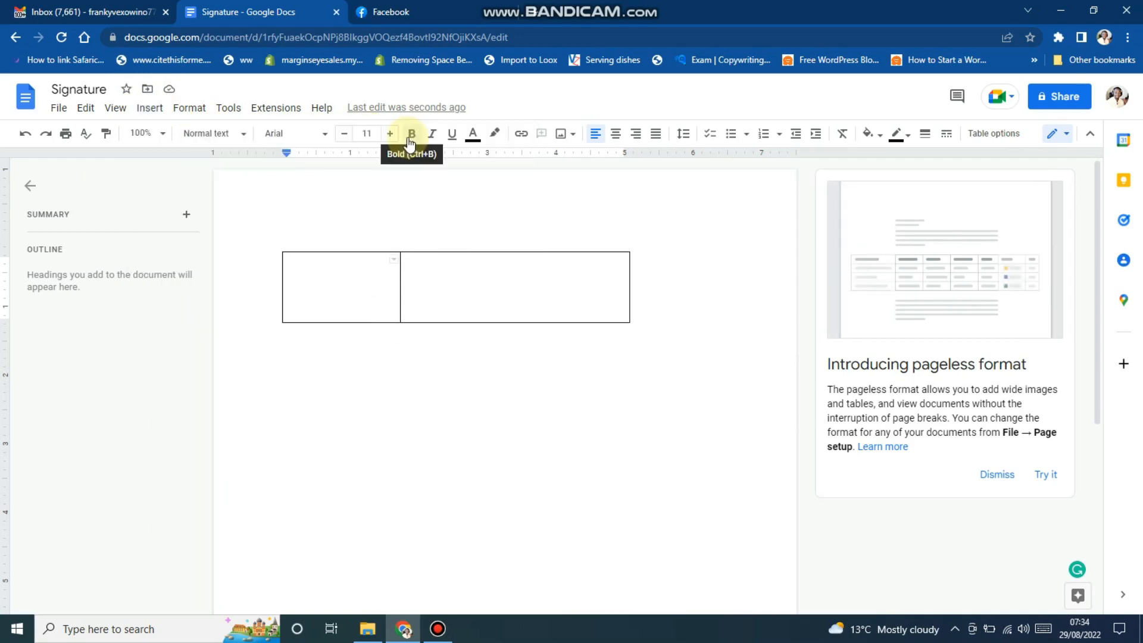
pyautogui.click(410, 134)
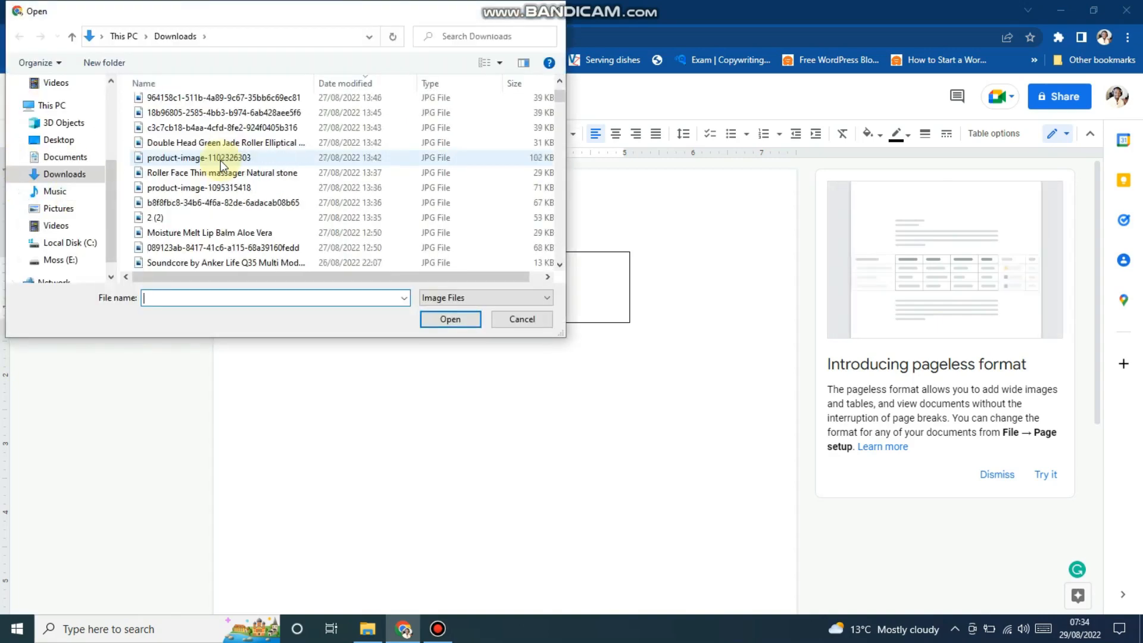
# - Insert the woman-gefc469352_1920 portrait into the left cell and resize it smaller
pyautogui.scroll(-3)
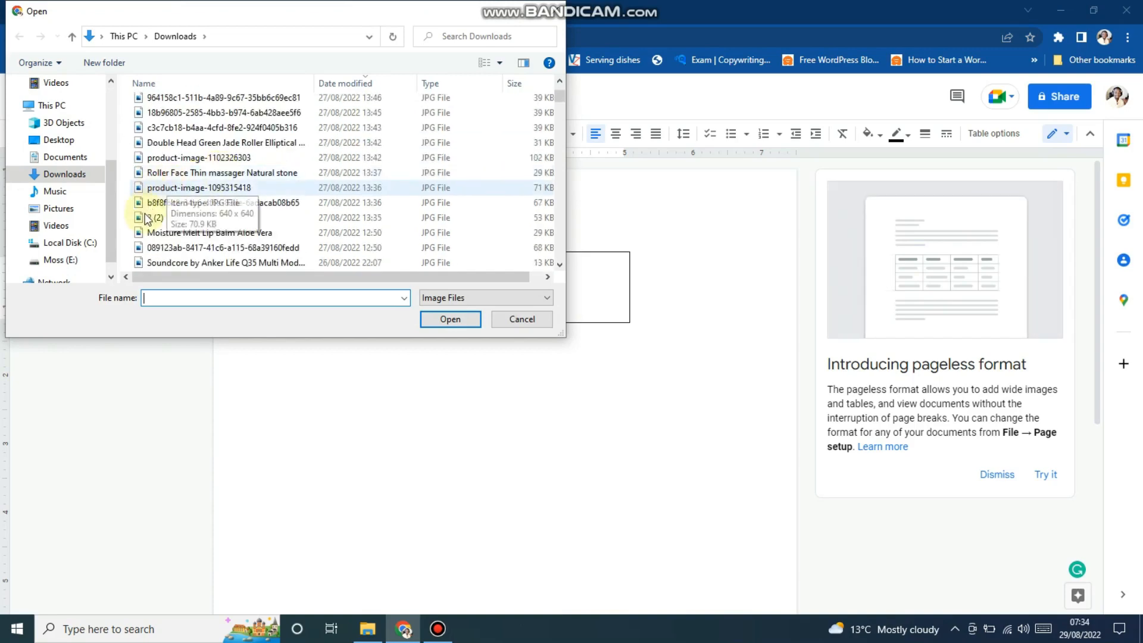
pyautogui.scroll(-3)
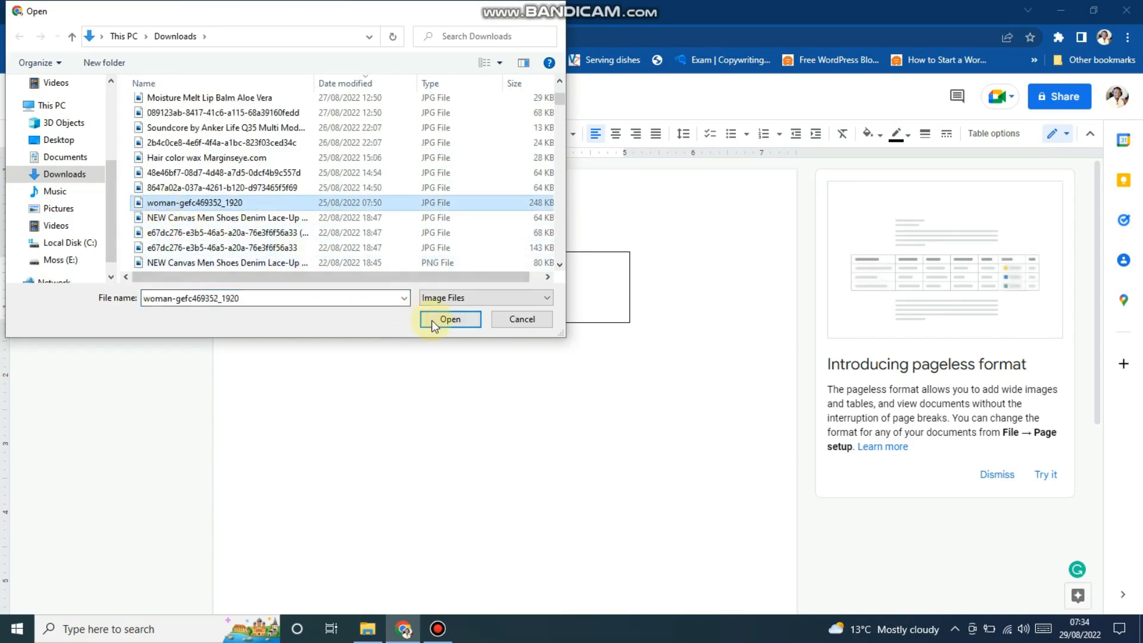
pyautogui.click(449, 319)
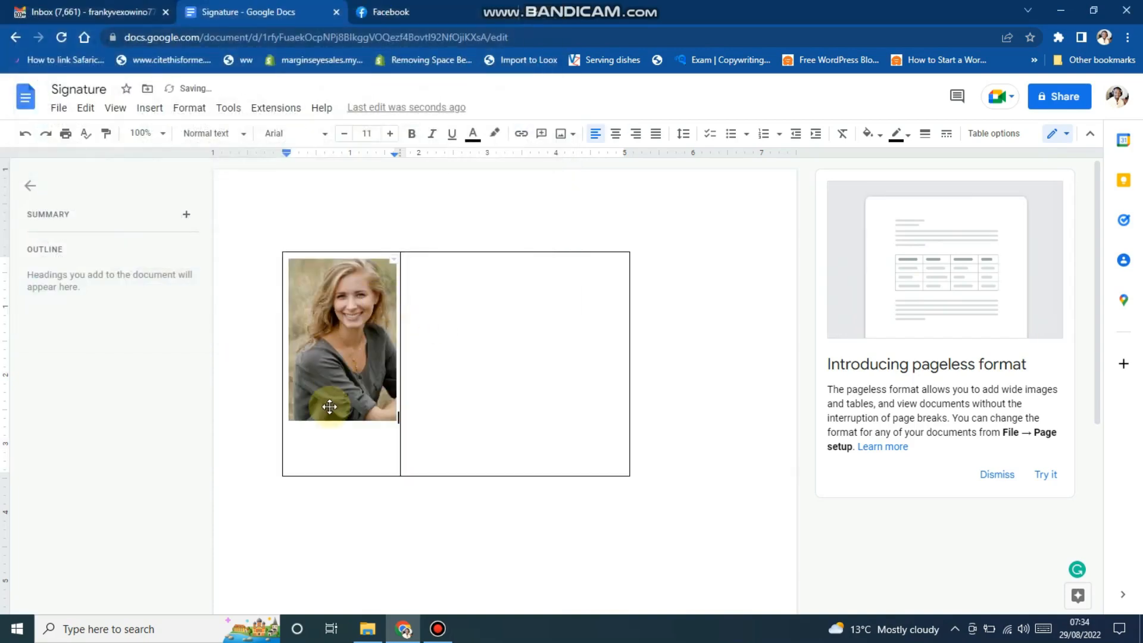
pyautogui.click(341, 338)
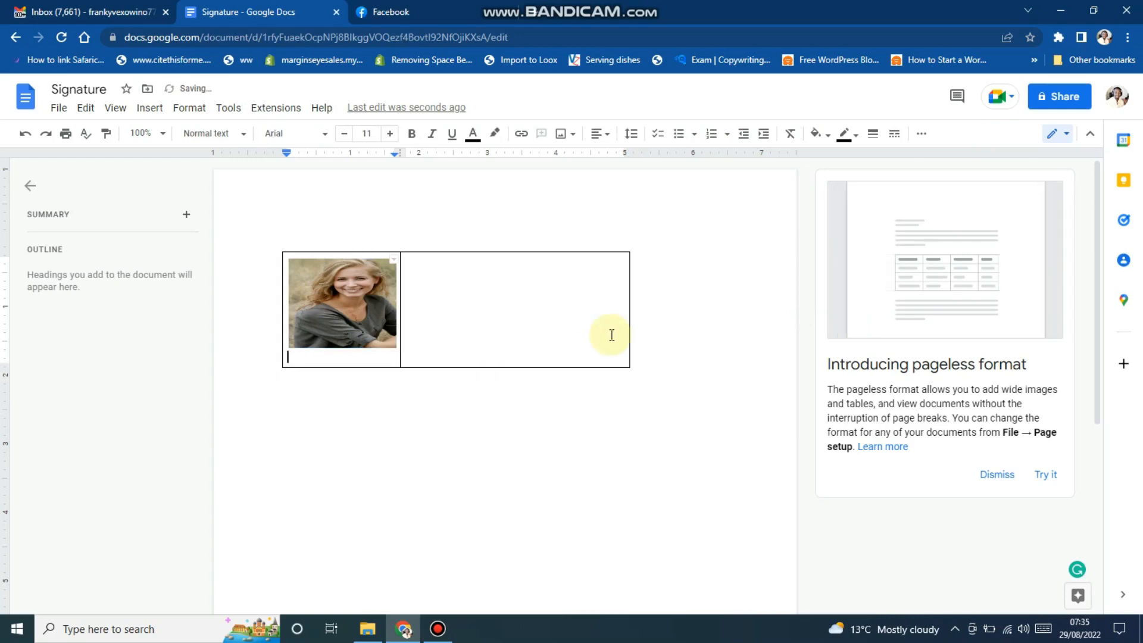
pyautogui.moveTo(335, 296)
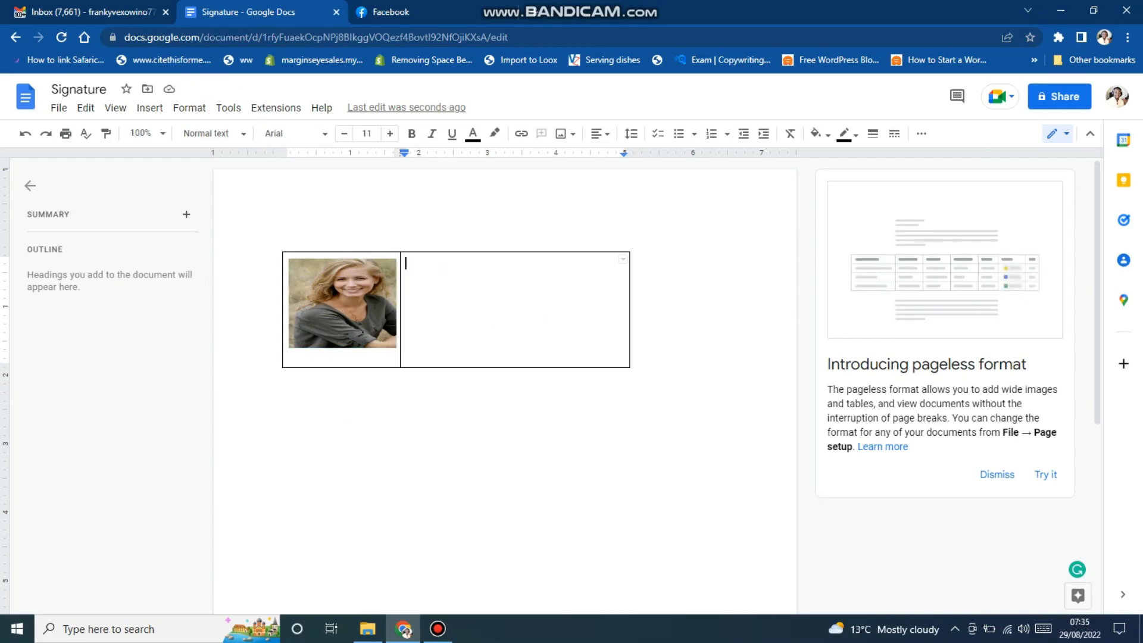
# - Type 'Jane J.', 'Business Person' and 'Jane's Business' as separate lines in the right cell
pyautogui.write('Jane')
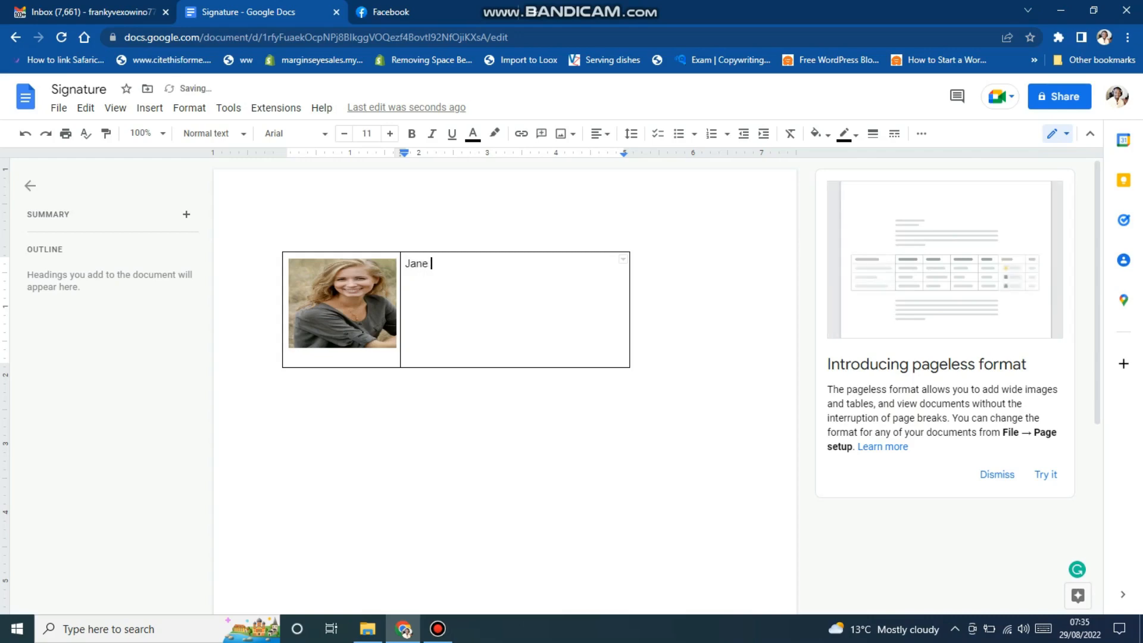
pyautogui.write('J.')
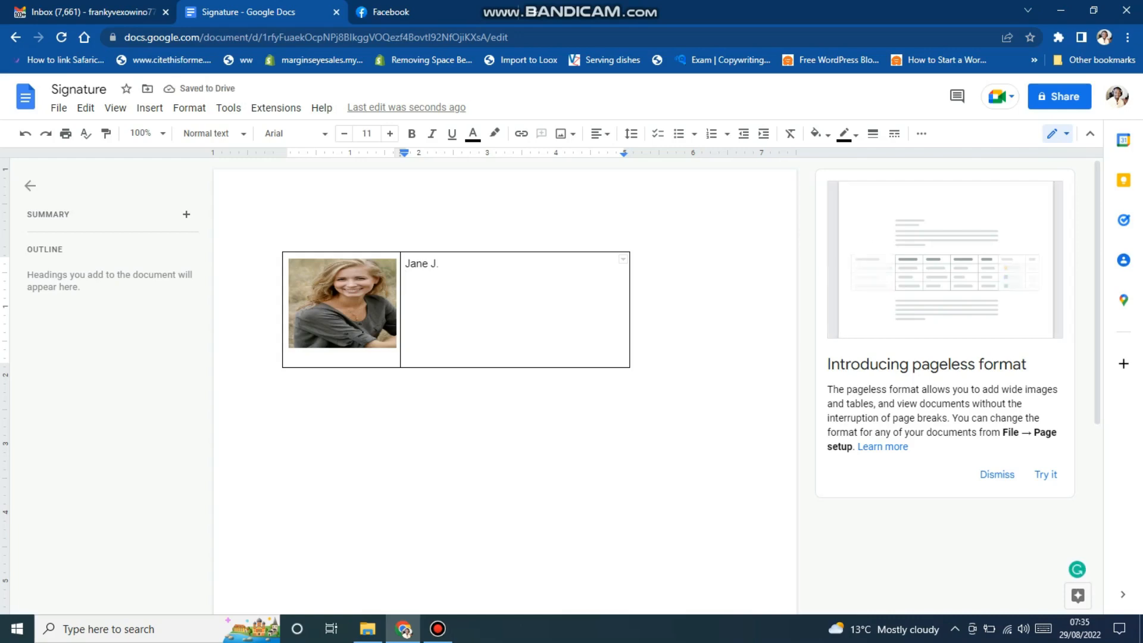
pyautogui.write('N')
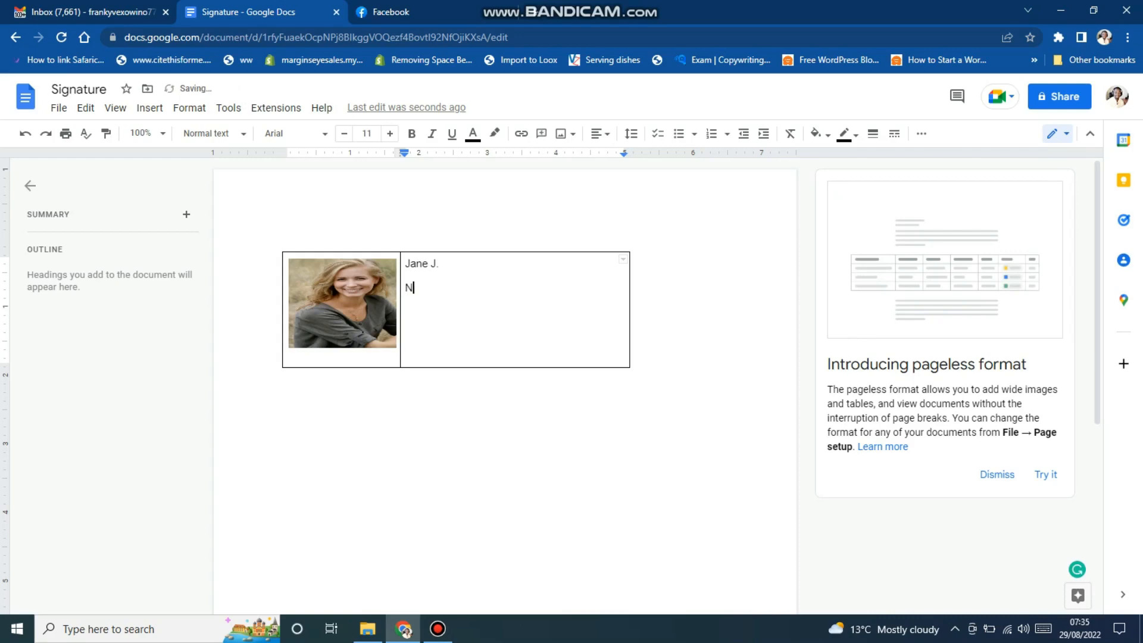
pyautogui.write('BUsi')
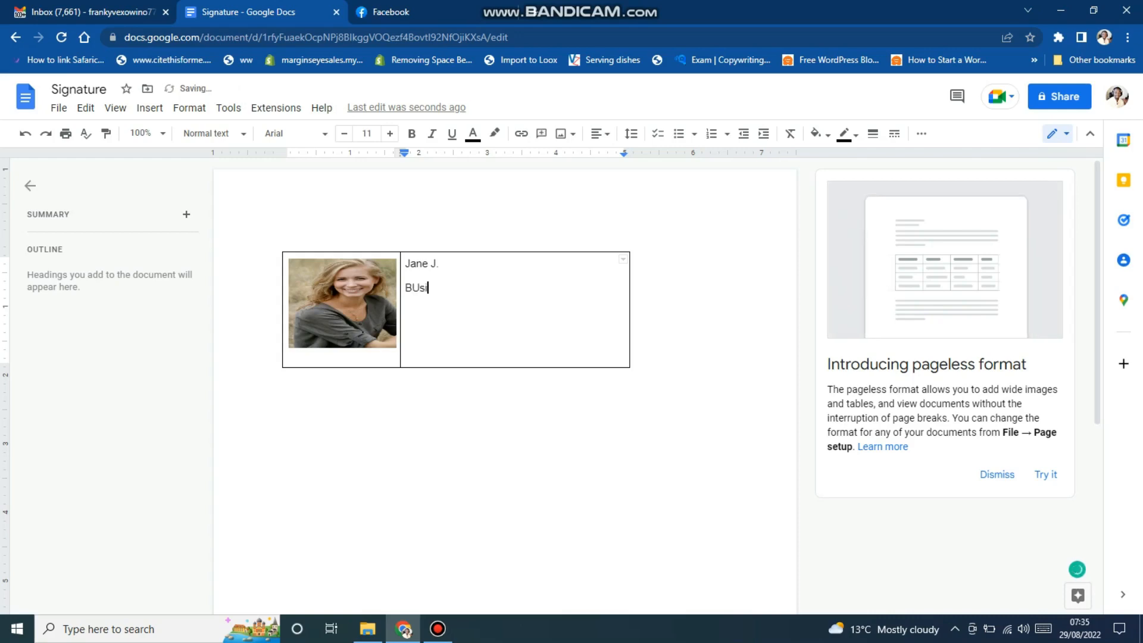
pyautogui.press('Backspace')
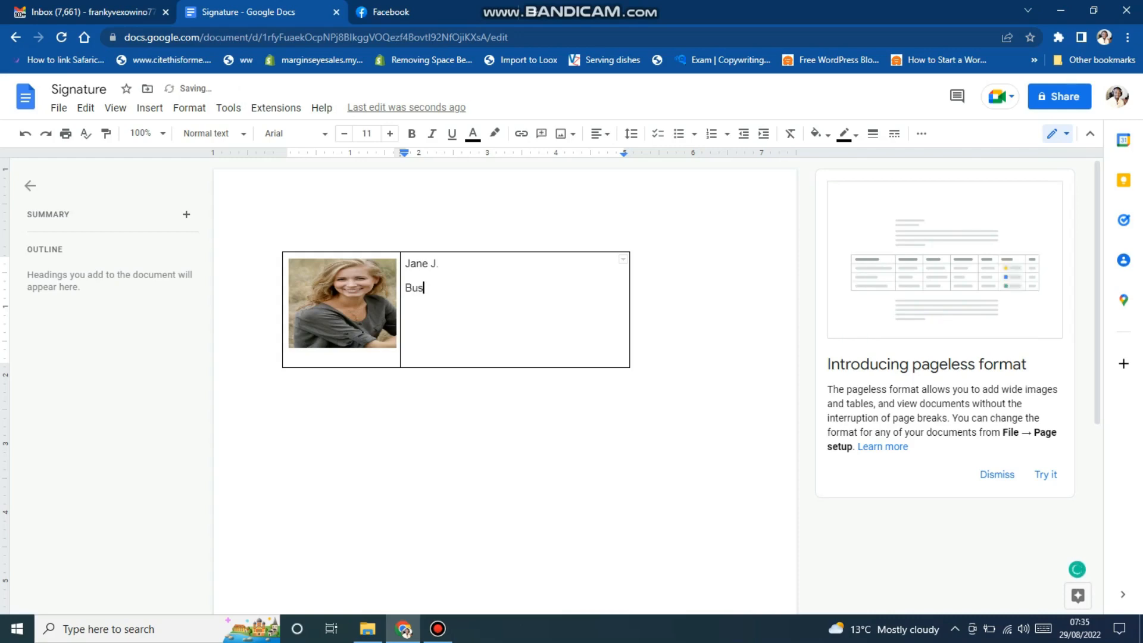
pyautogui.write('ine')
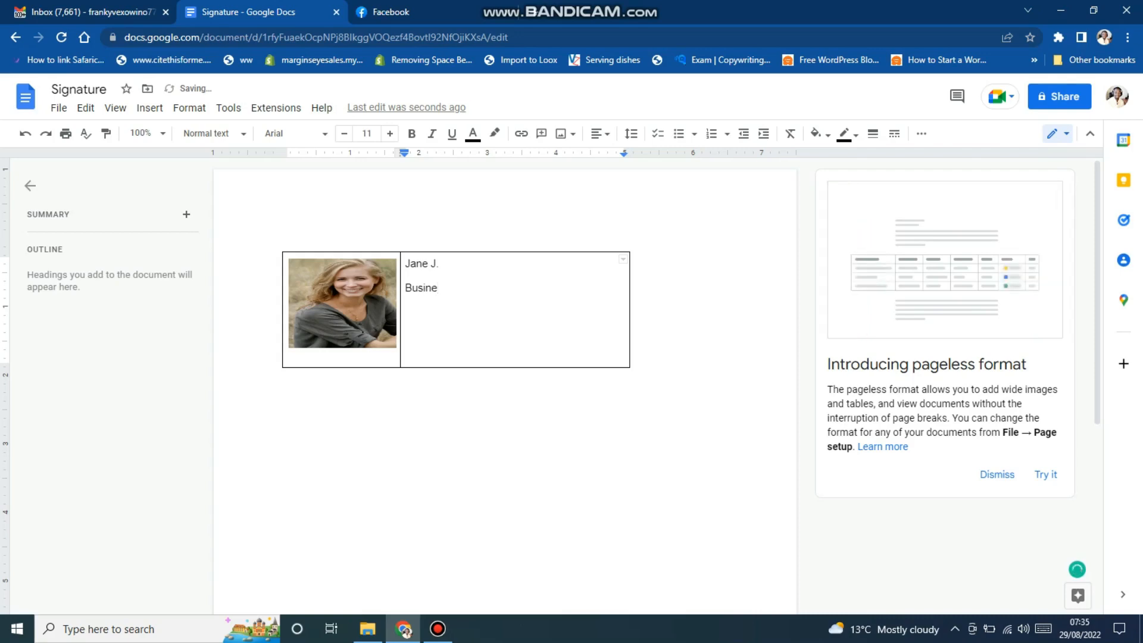
pyautogui.write('ss')
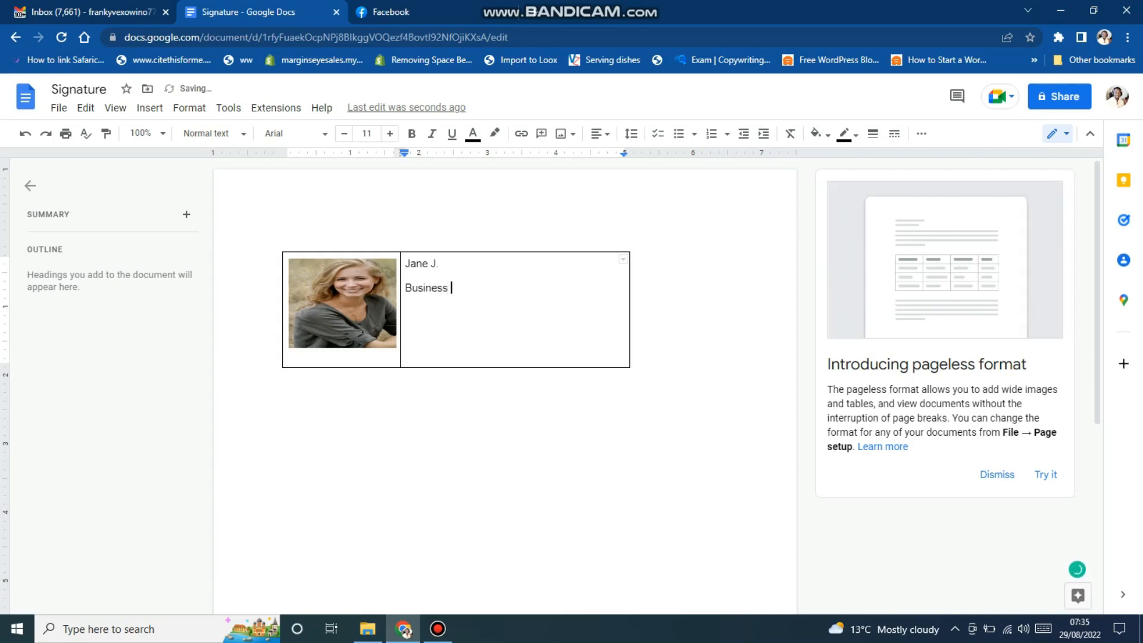
pyautogui.write('Person')
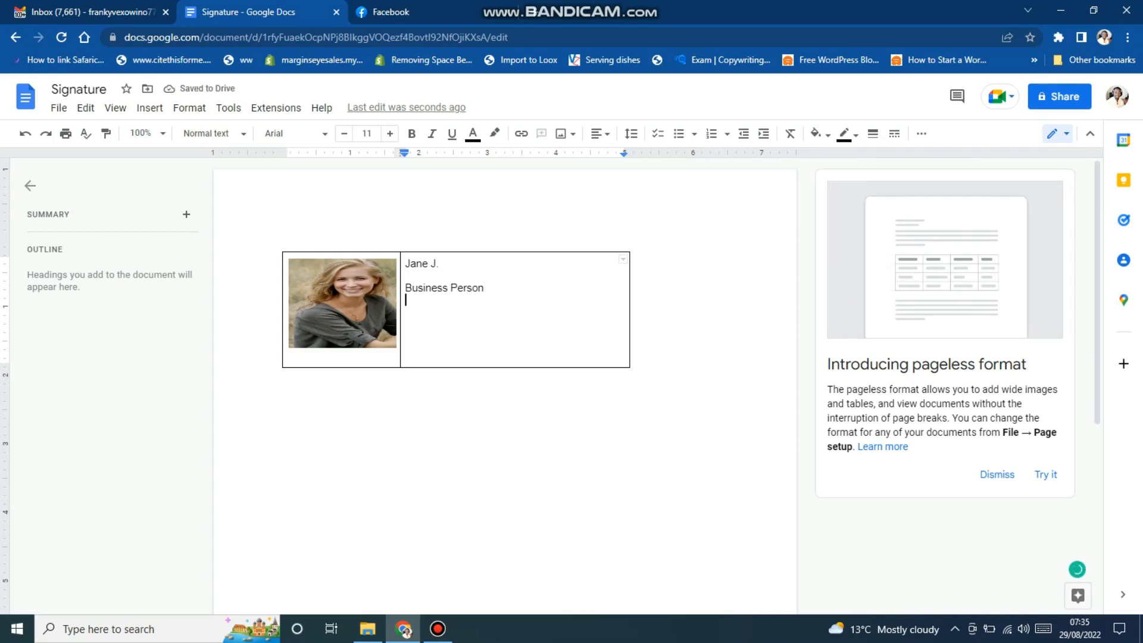
pyautogui.write("Jane's")
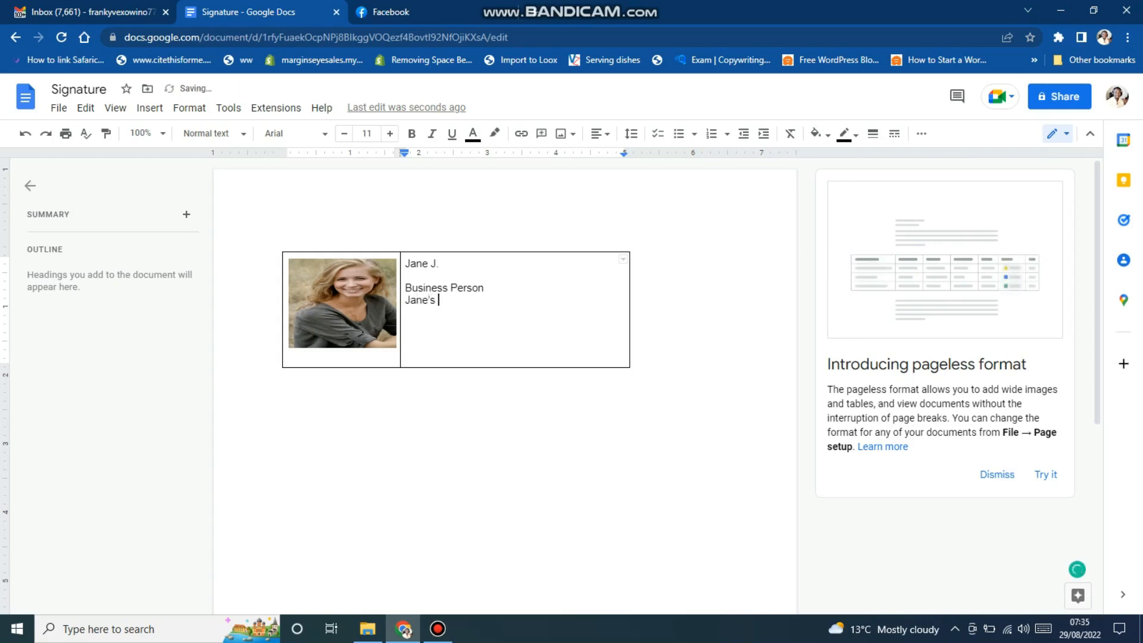
pyautogui.write('Busine')
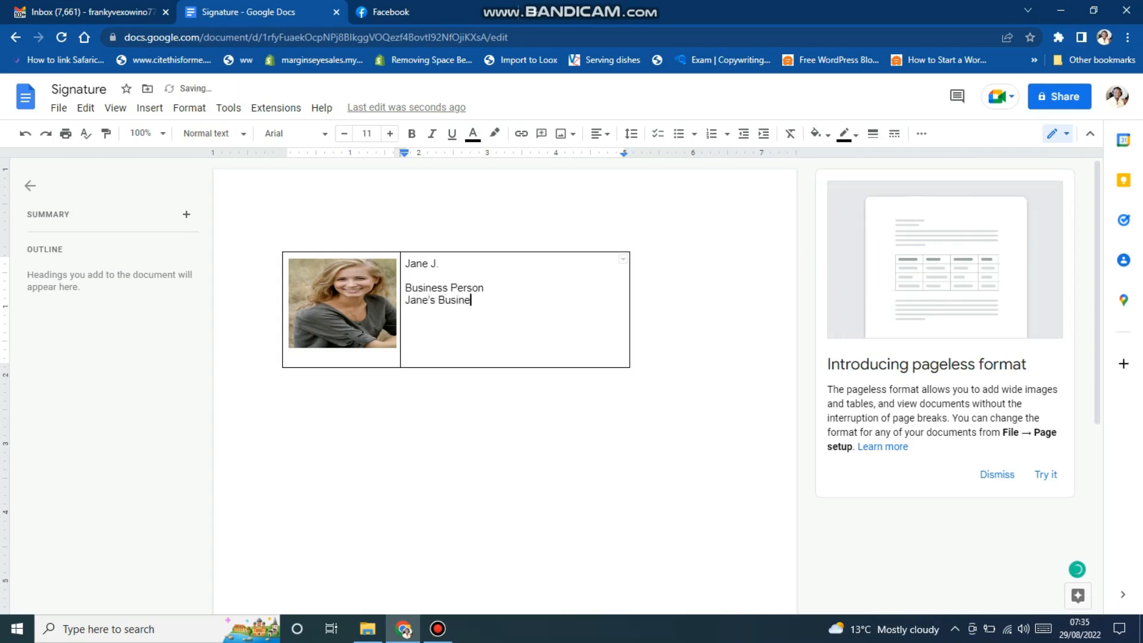
pyautogui.write('ss')
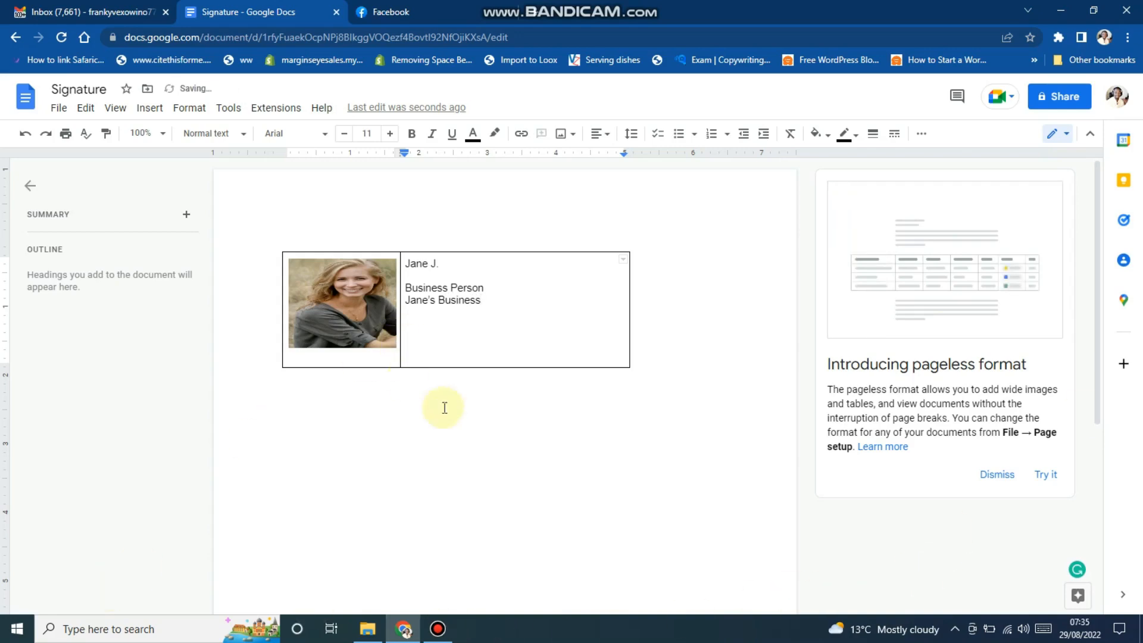
# - Replace the job title 'Business Person' with 'Manager'
pyautogui.doubleClick(444, 286)
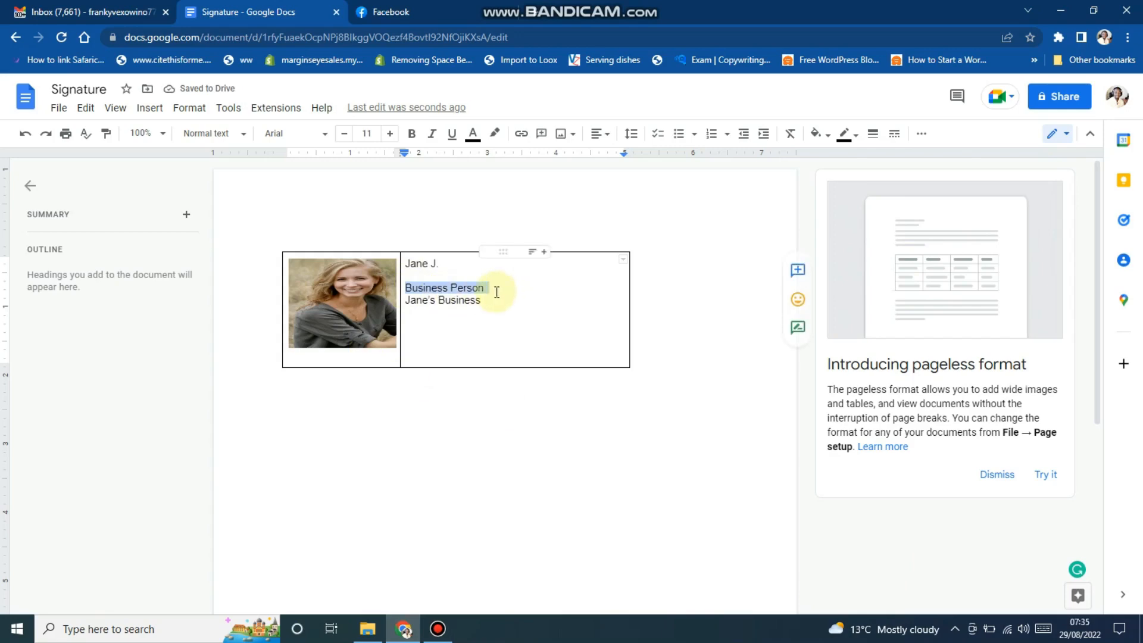
pyautogui.write('Mana')
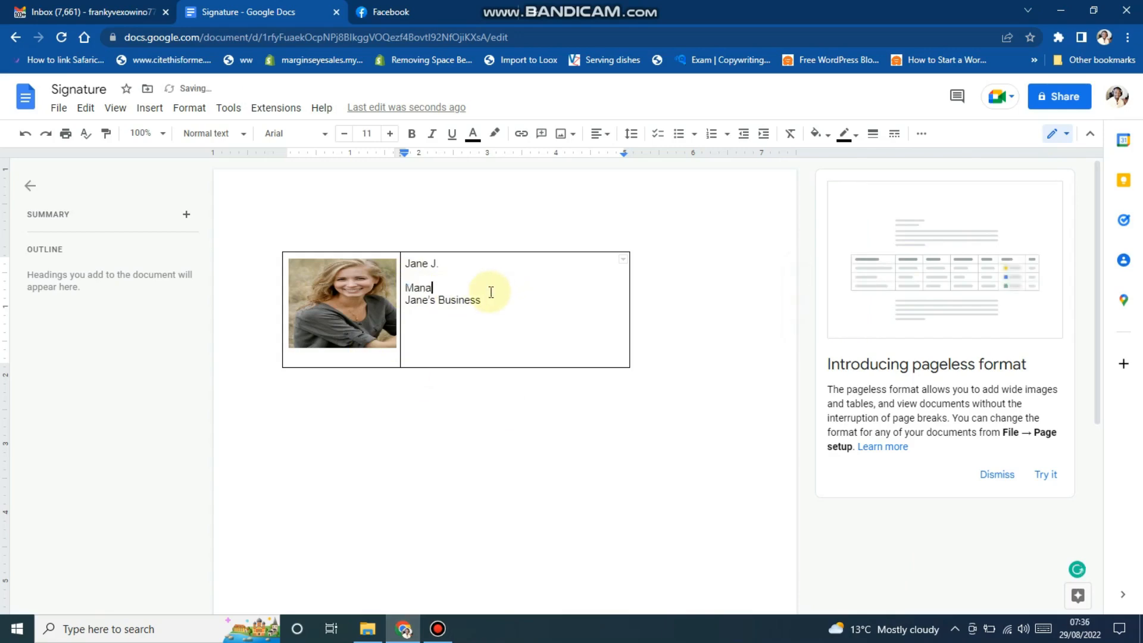
pyautogui.write('ger')
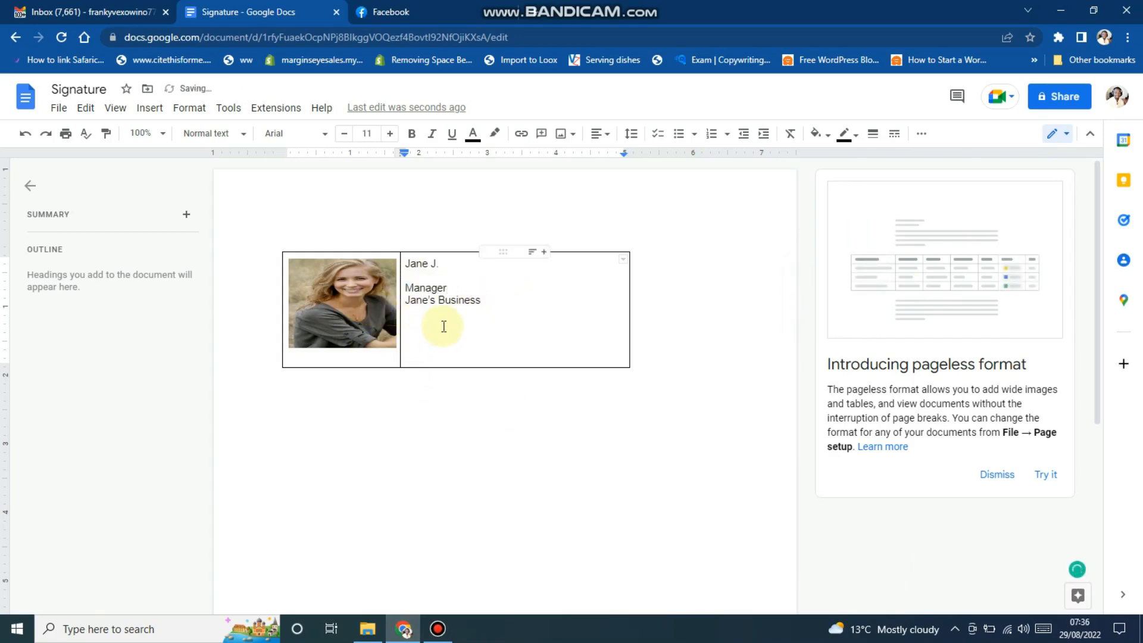
pyautogui.moveTo(755, 323)
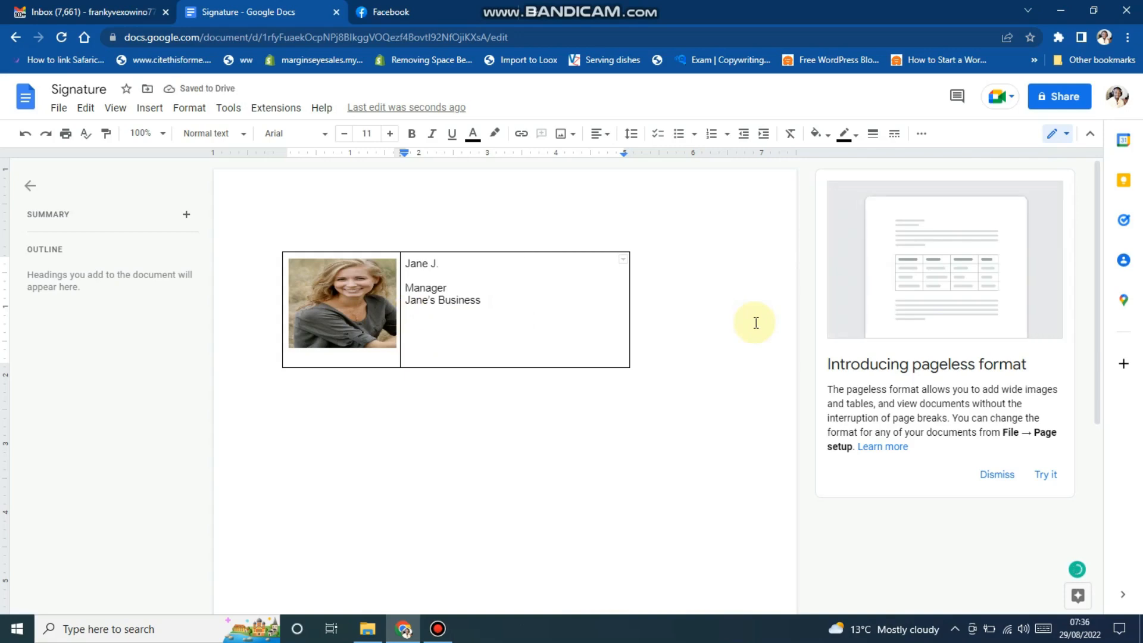
# - Begin the links line with 'Website Facebook'
pyautogui.write('Website')
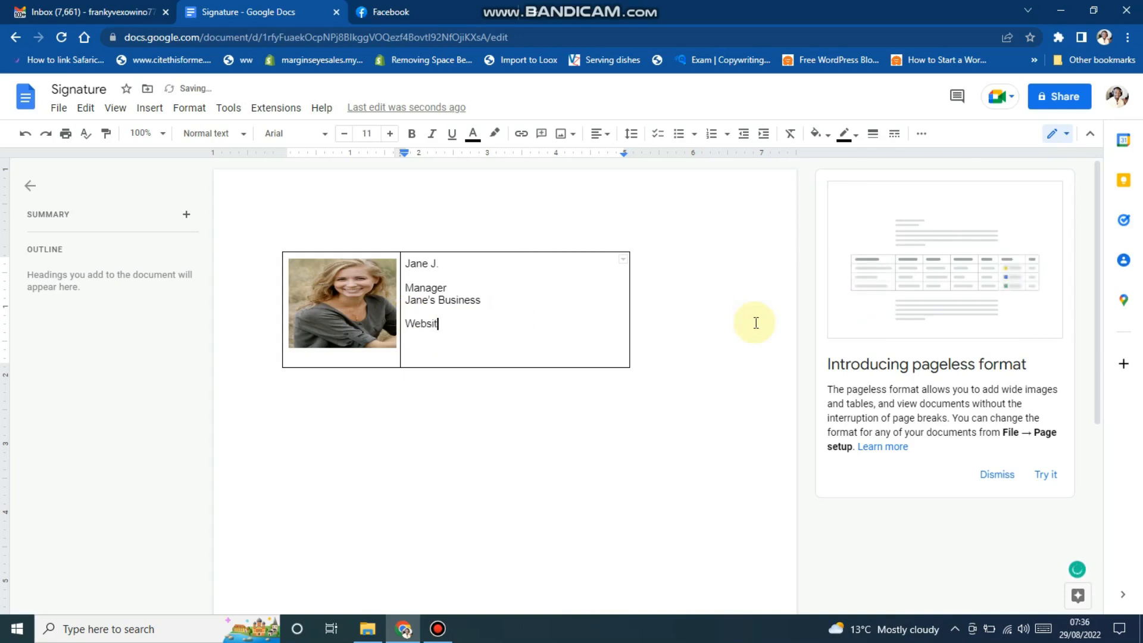
pyautogui.write('e')
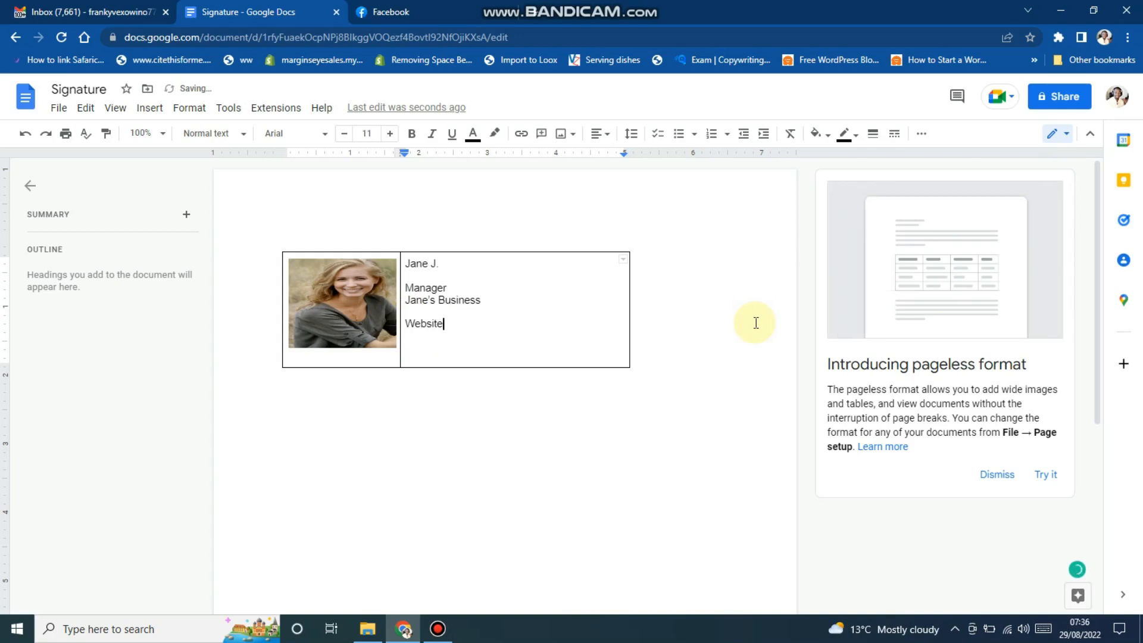
pyautogui.write('Faceb')
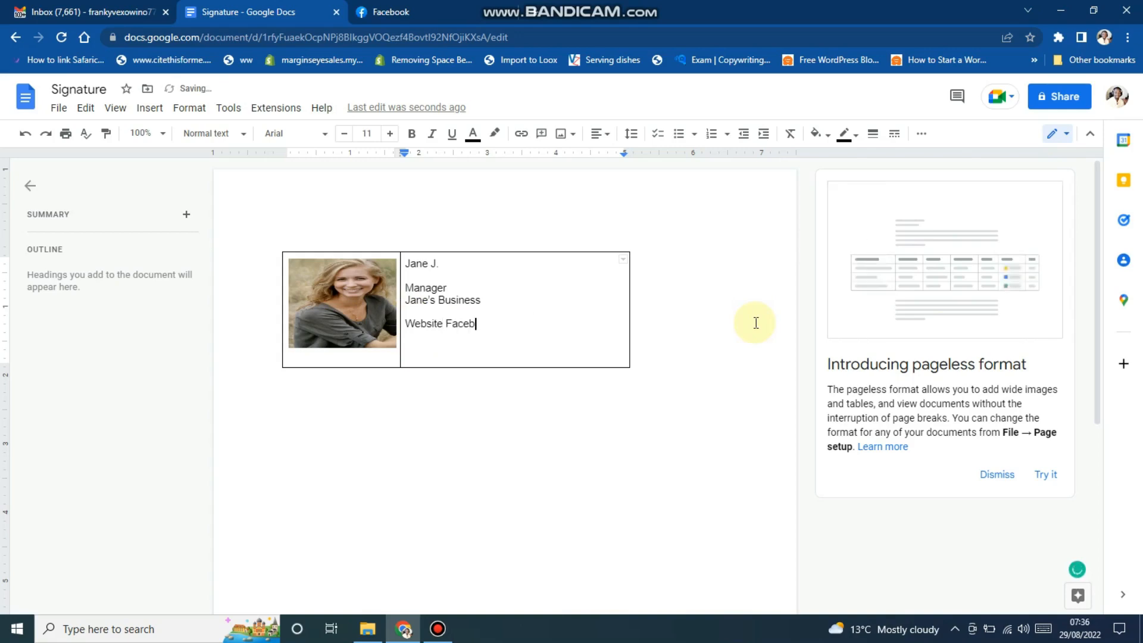
pyautogui.write('ook Instagram Tw')
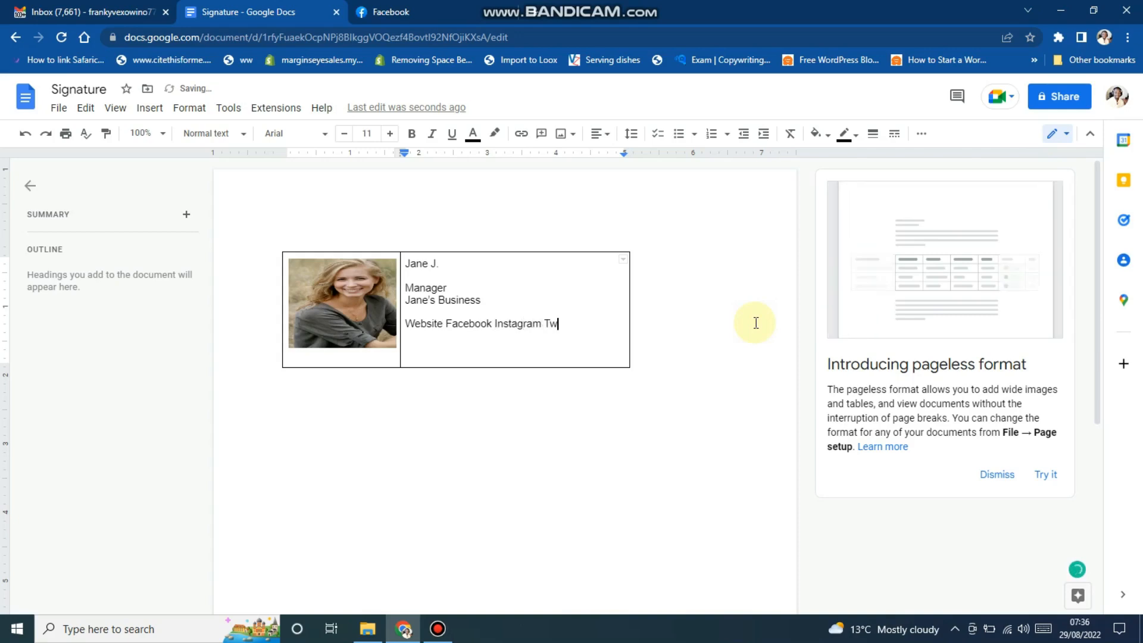
# - Finish the links line with 'Instagram Twitter' and place the cursor after 'Jane's Business'
pyautogui.write('itter')
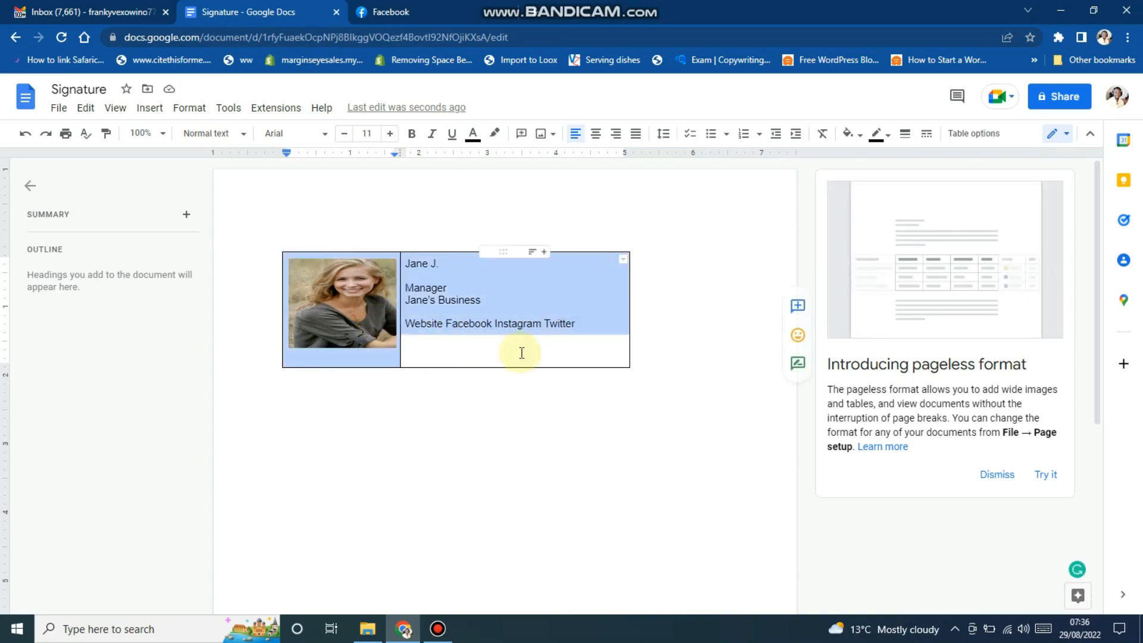
pyautogui.click(578, 322)
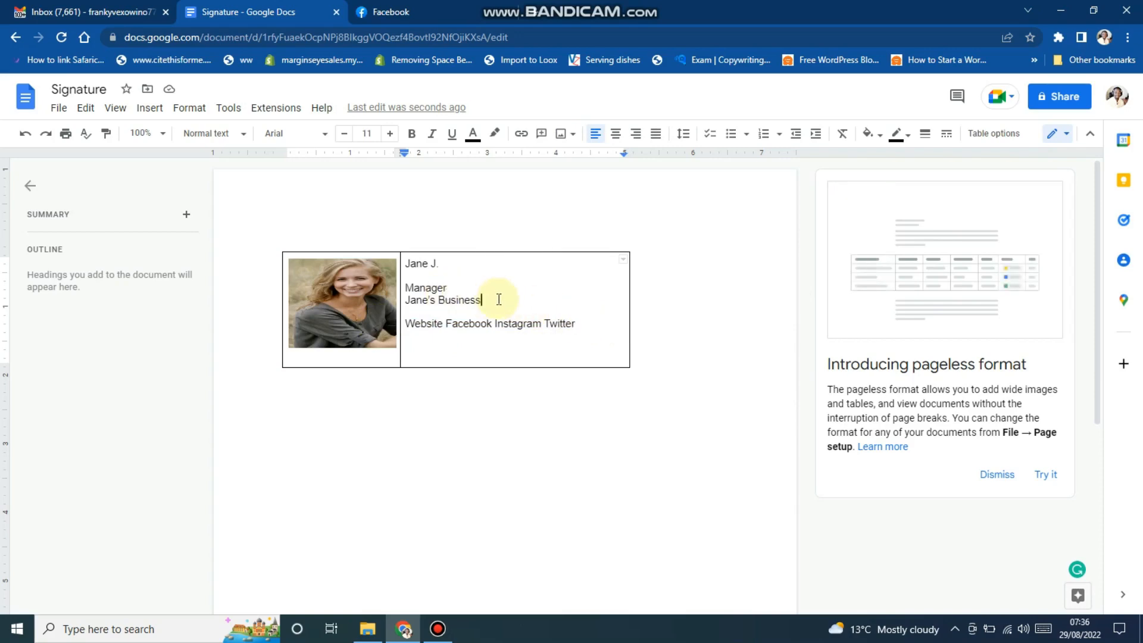
pyautogui.press('enter')
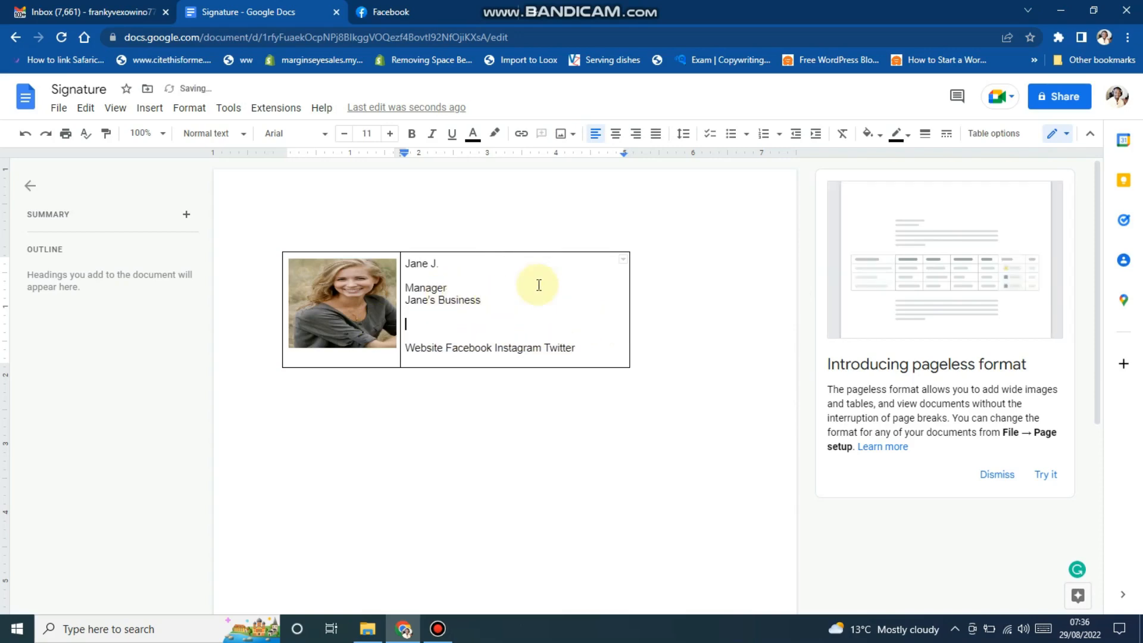
pyautogui.write('JAnes')
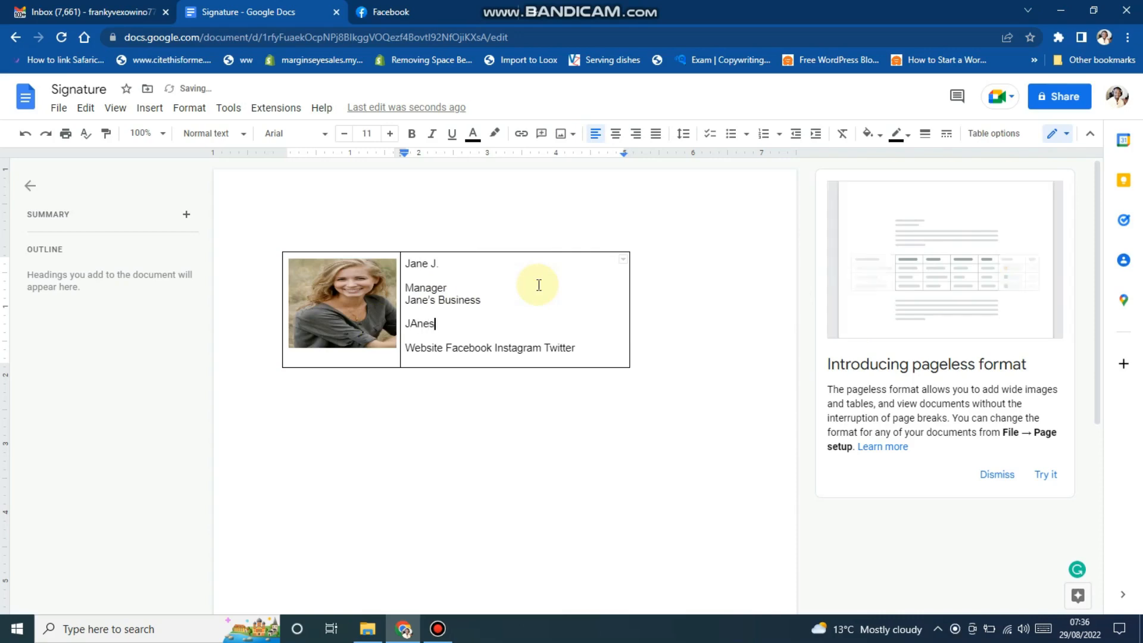
pyautogui.press('Backspace')
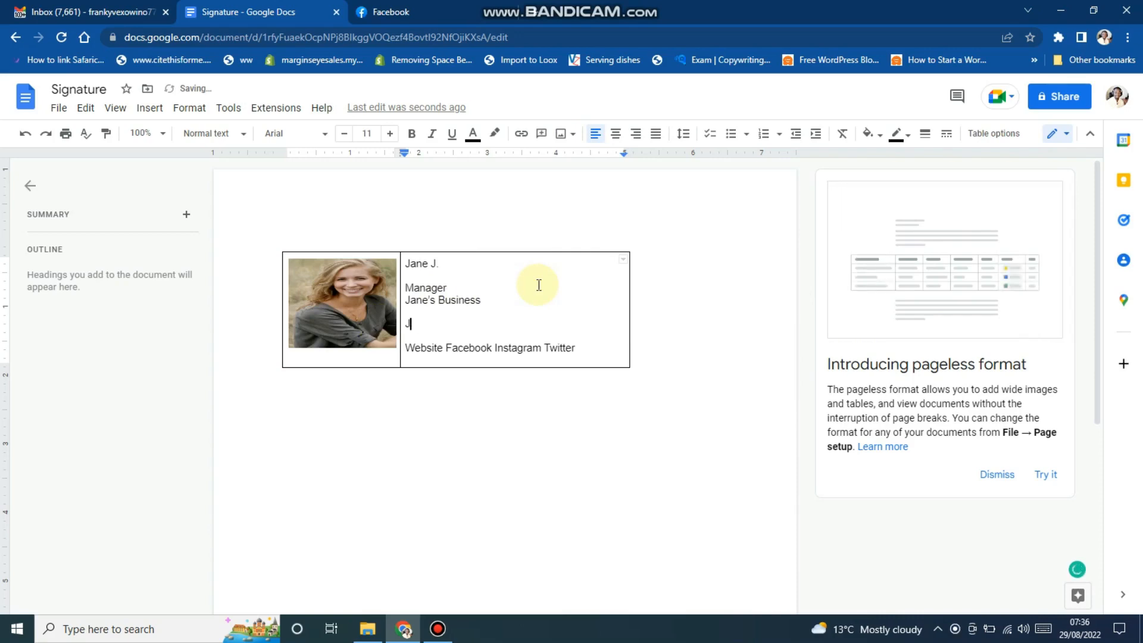
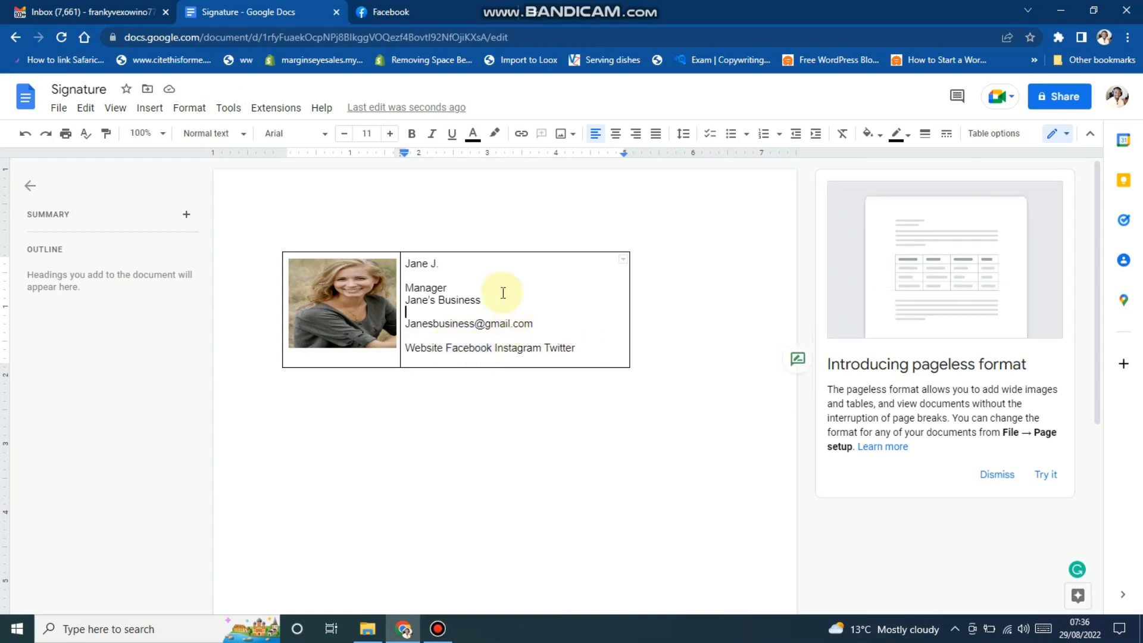
pyautogui.click(384, 11)
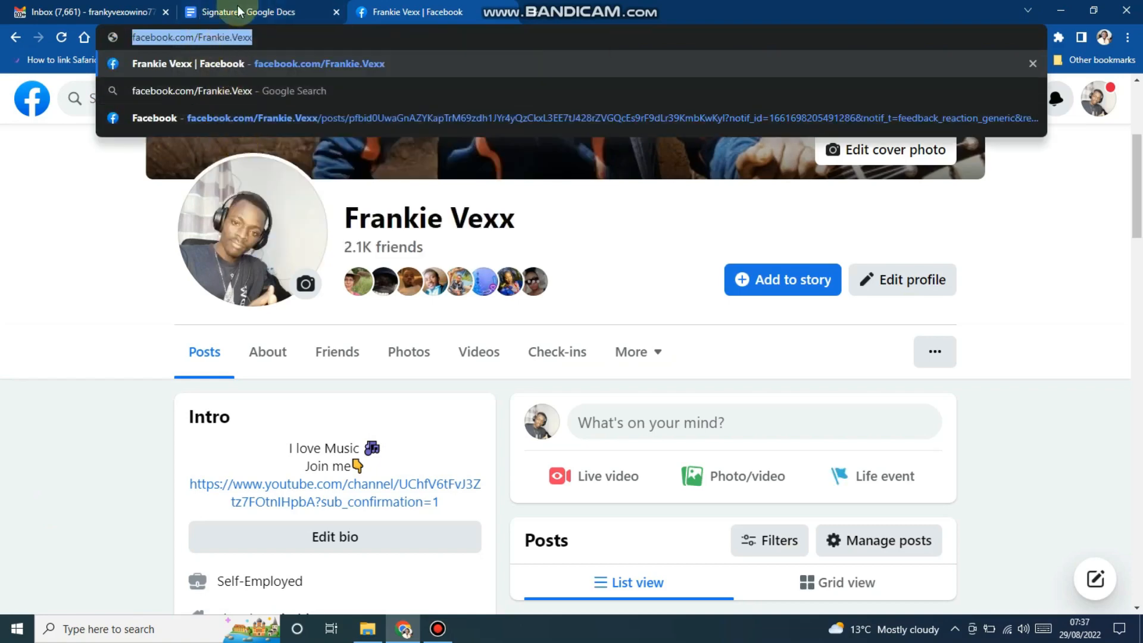
pyautogui.click(259, 12)
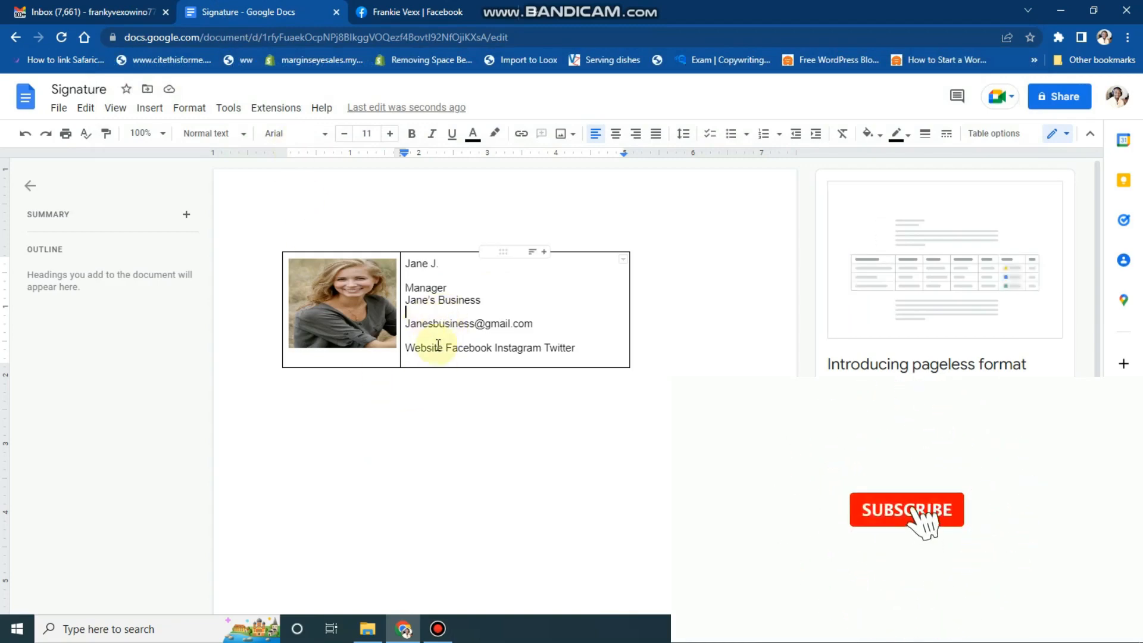
# - Select Facebook in the links line and add a link to its page URL
pyautogui.doubleClick(466, 347)
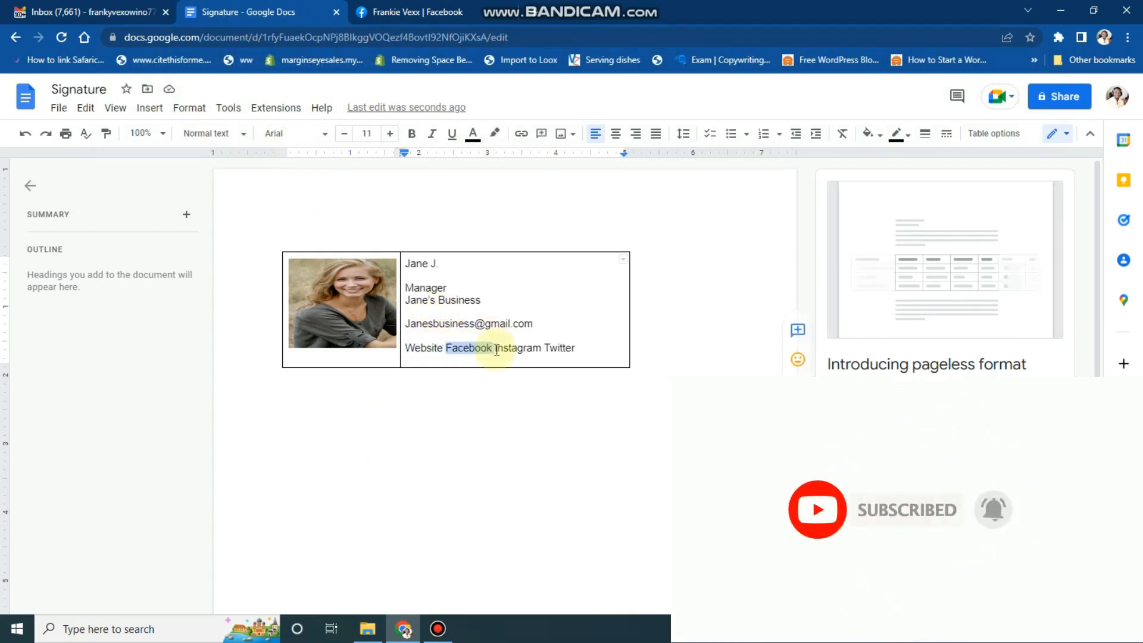
pyautogui.click(149, 107)
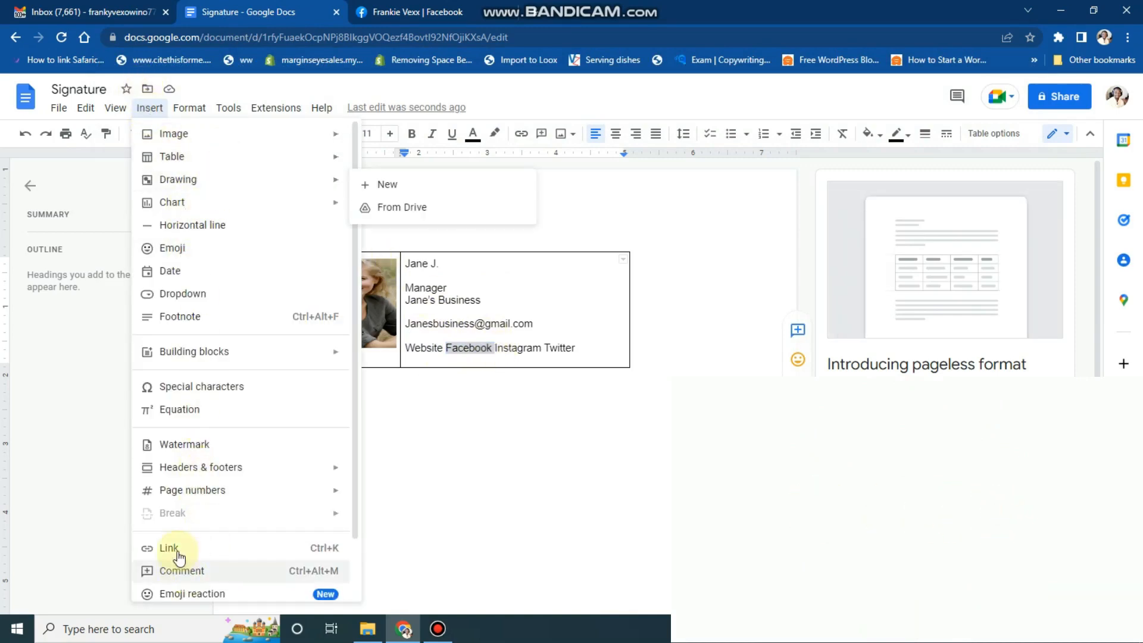
pyautogui.click(169, 547)
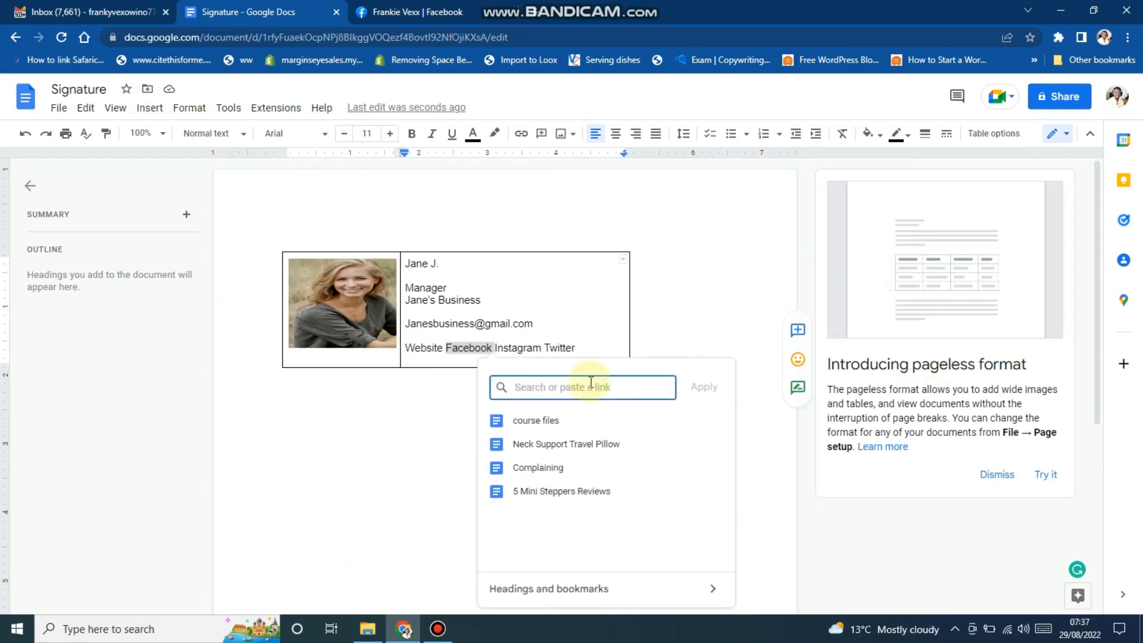
pyautogui.click(701, 387)
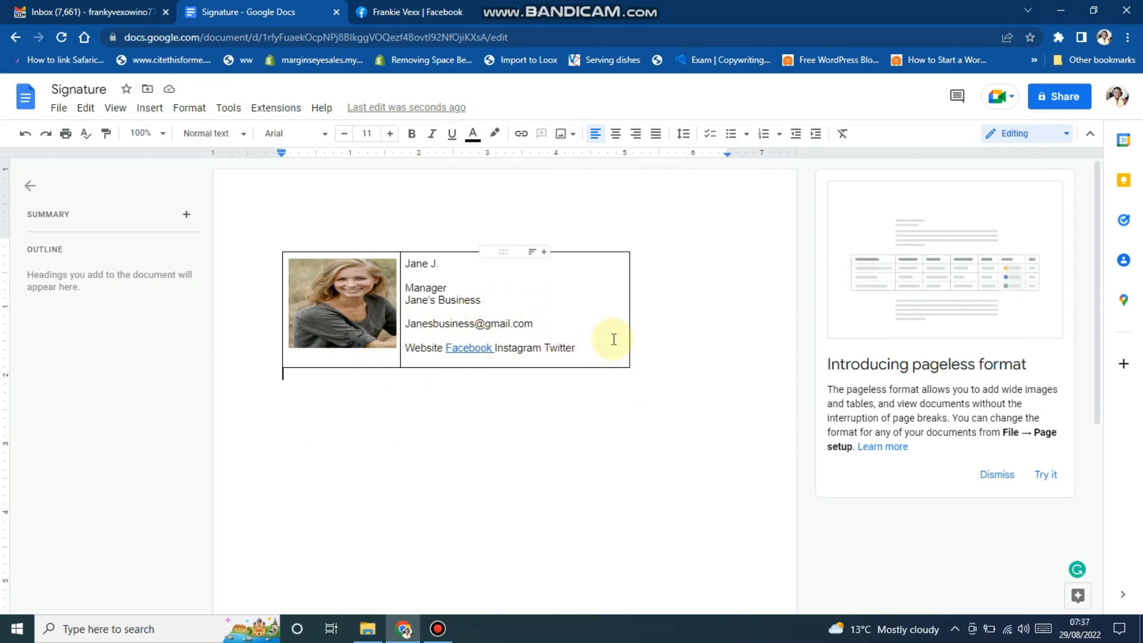
pyautogui.moveTo(439, 314)
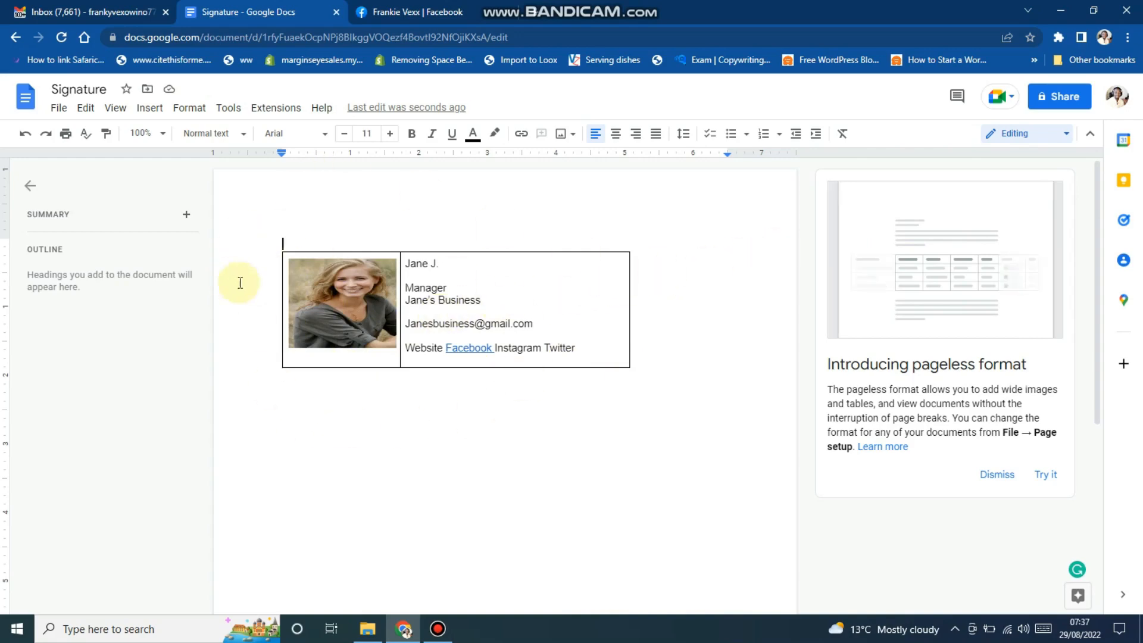
# - Select and copy the whole signature table with photo and details, then switch to Gmail
pyautogui.click(341, 302)
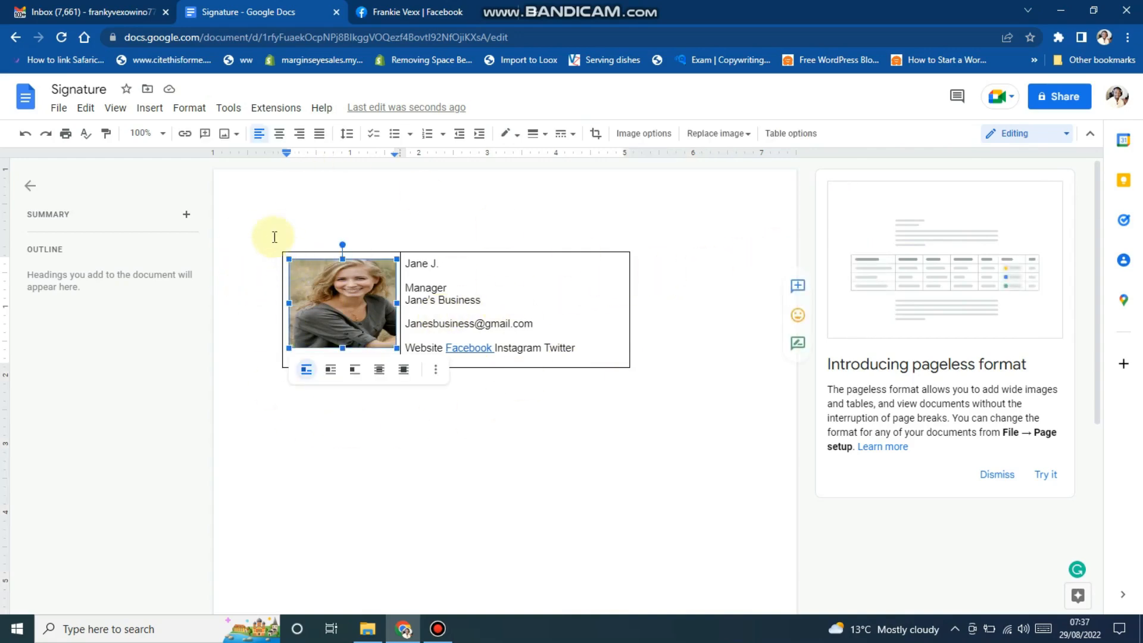
pyautogui.click(385, 346)
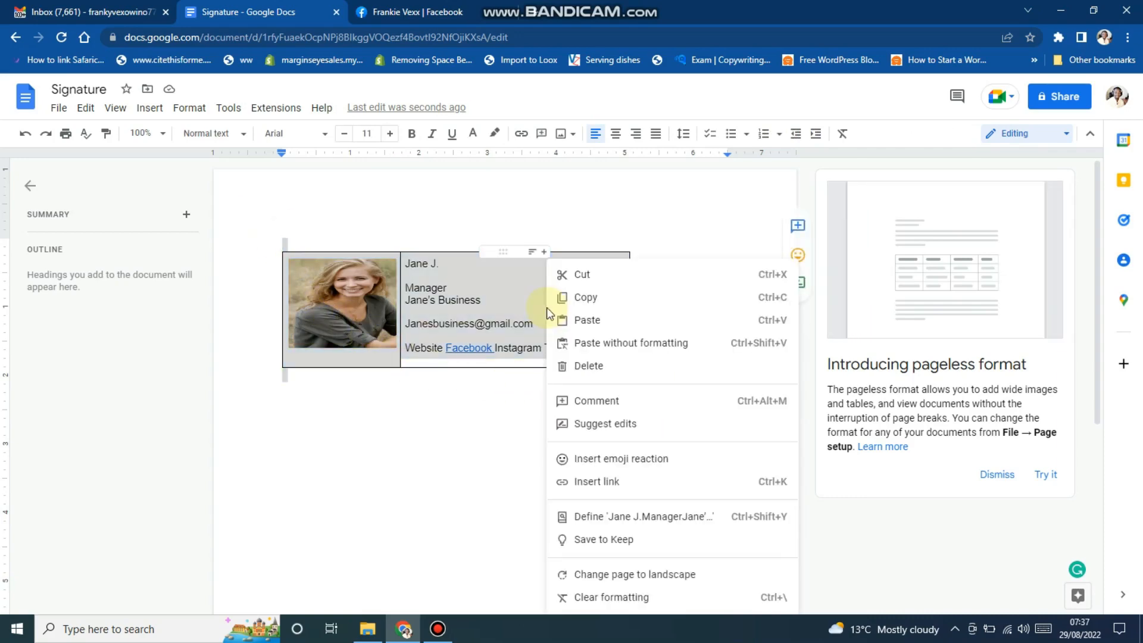
pyautogui.click(80, 12)
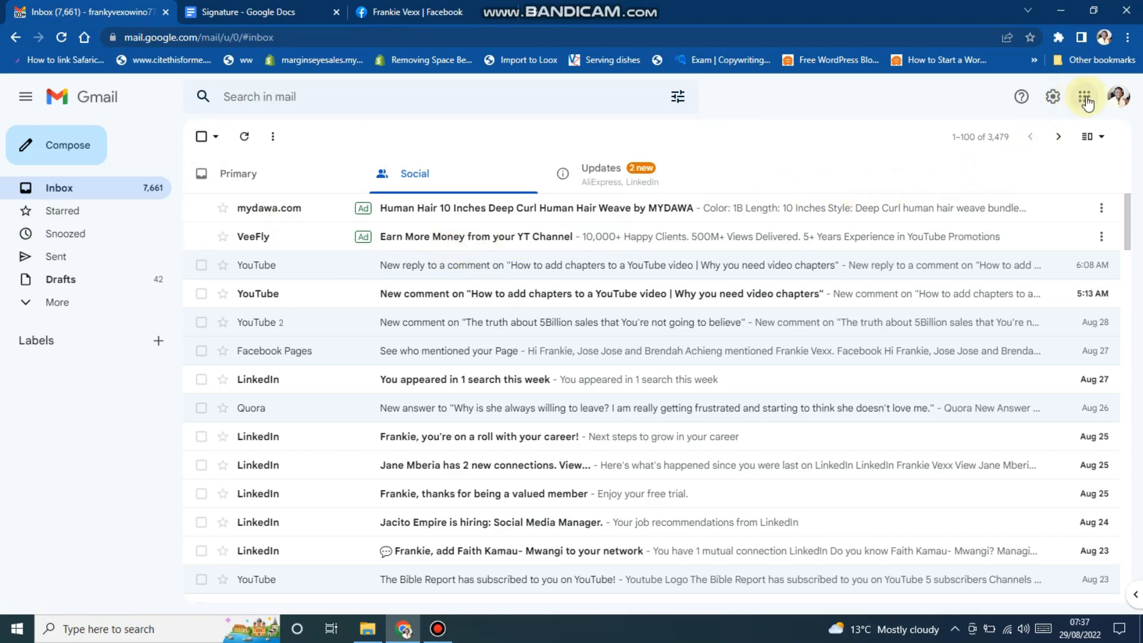
# - Open Gmail's full settings on the General tab via Quick settings
pyautogui.click(1052, 96)
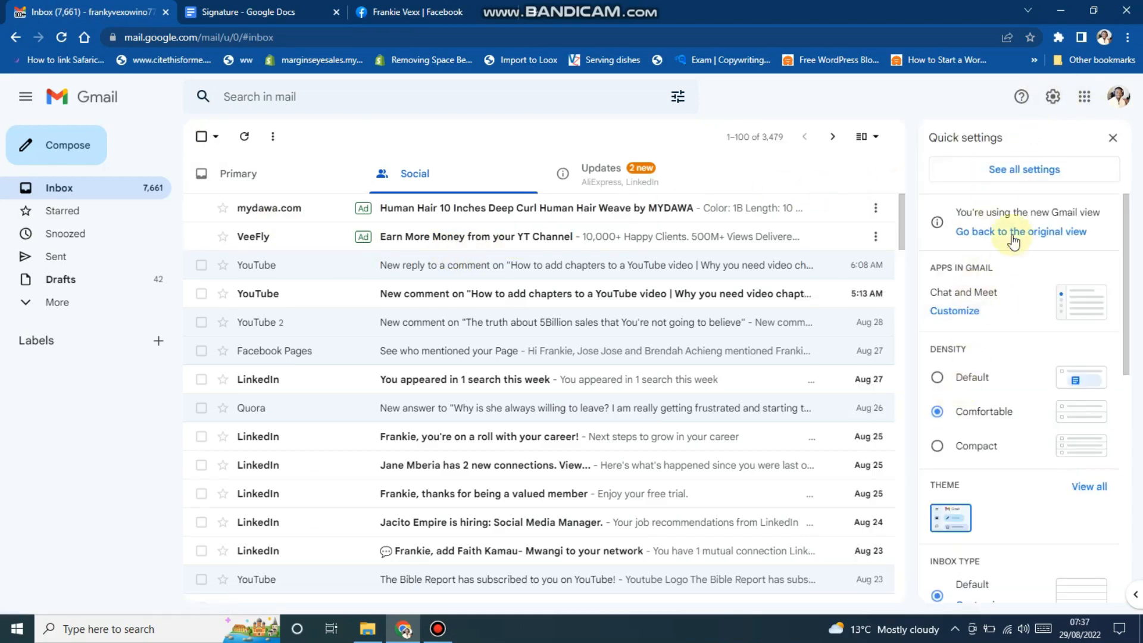
pyautogui.moveTo(1023, 170)
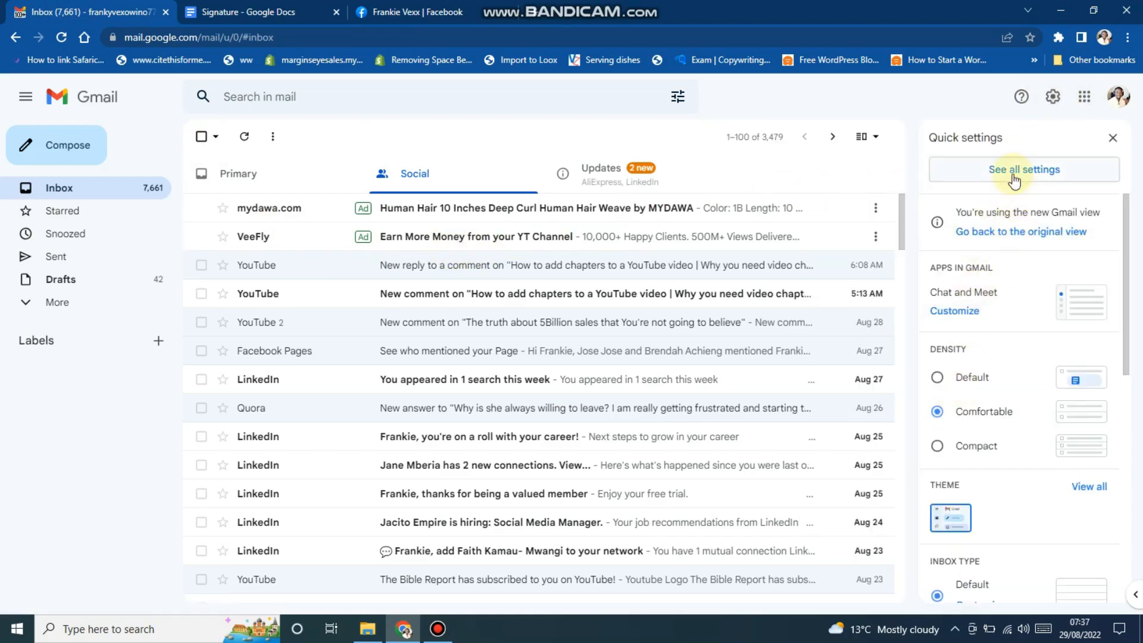
pyautogui.click(1023, 170)
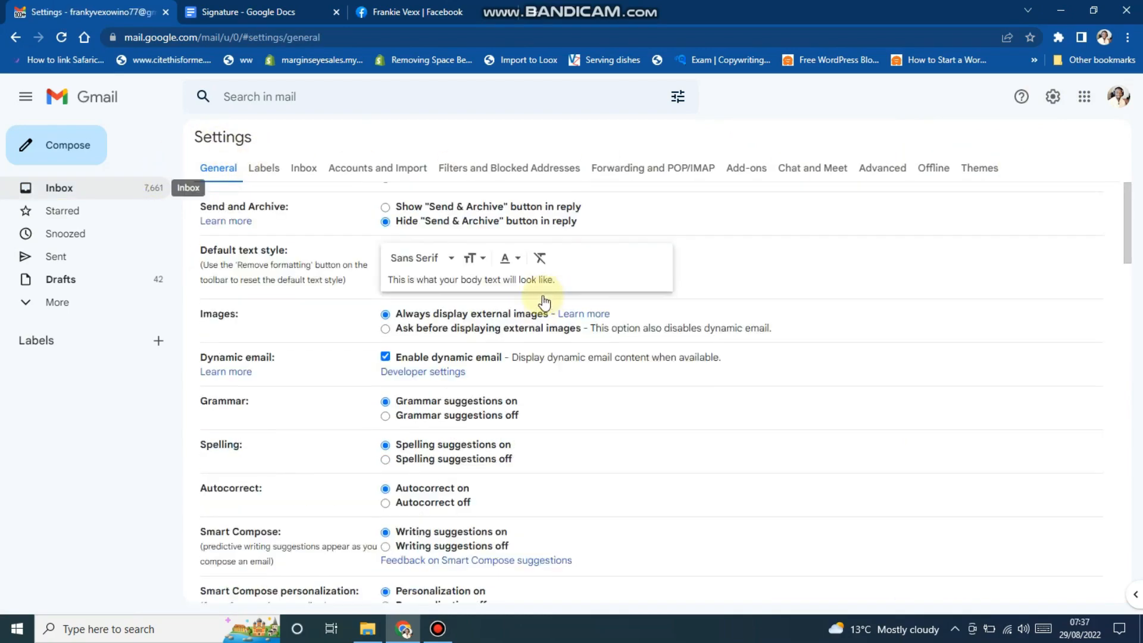
# - Paste the signature table into My signature and click Save Changes
pyautogui.scroll(-3)
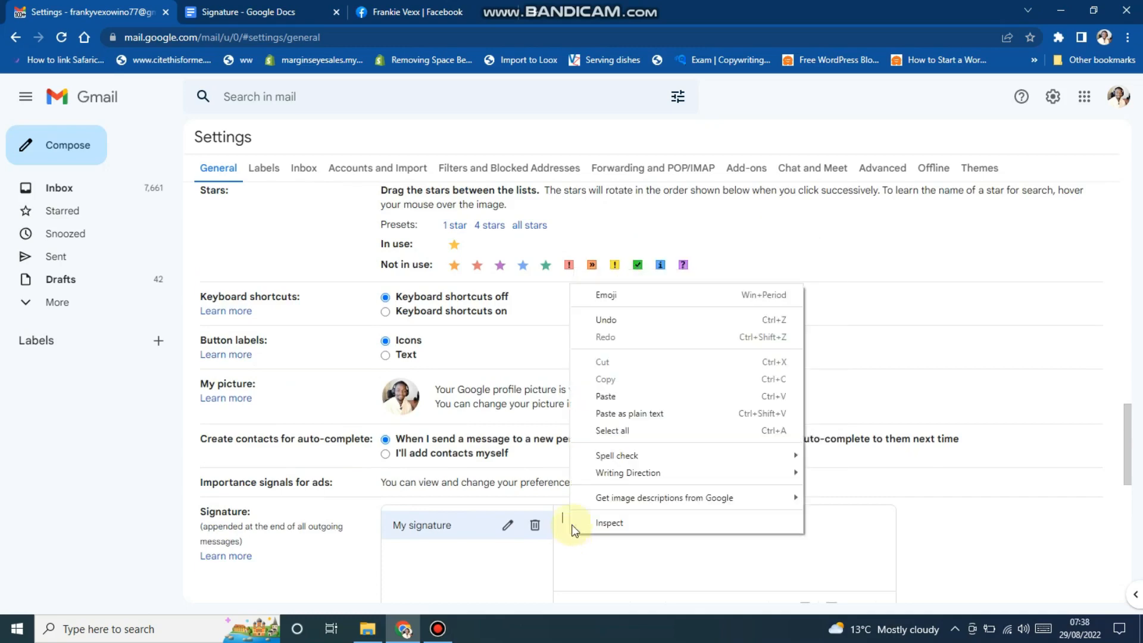
pyautogui.click(604, 396)
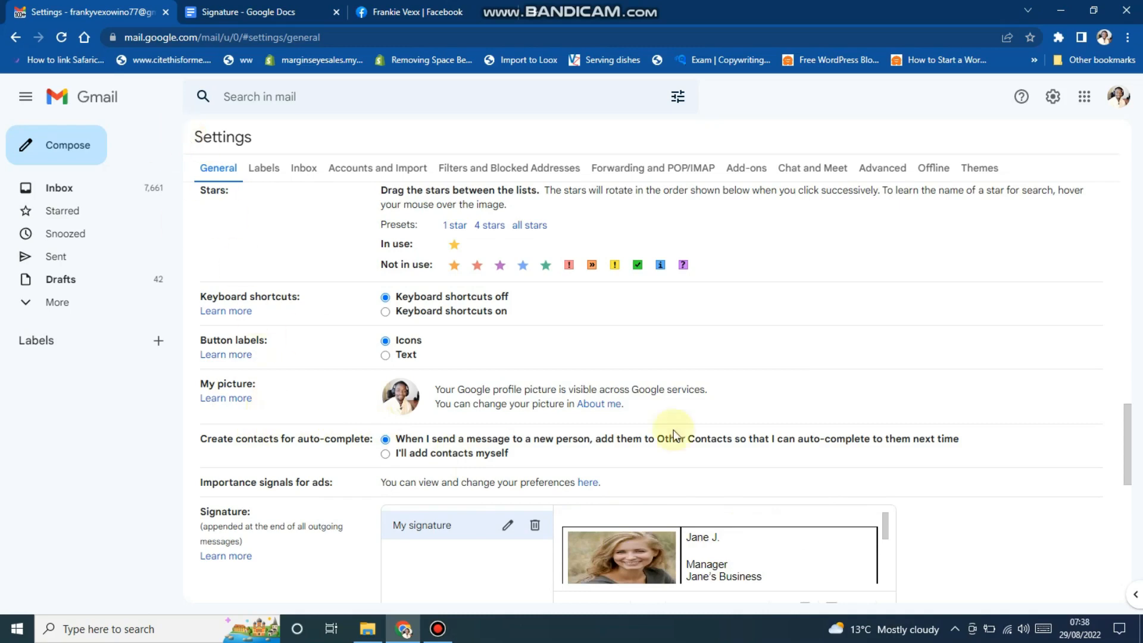
pyautogui.scroll(-3)
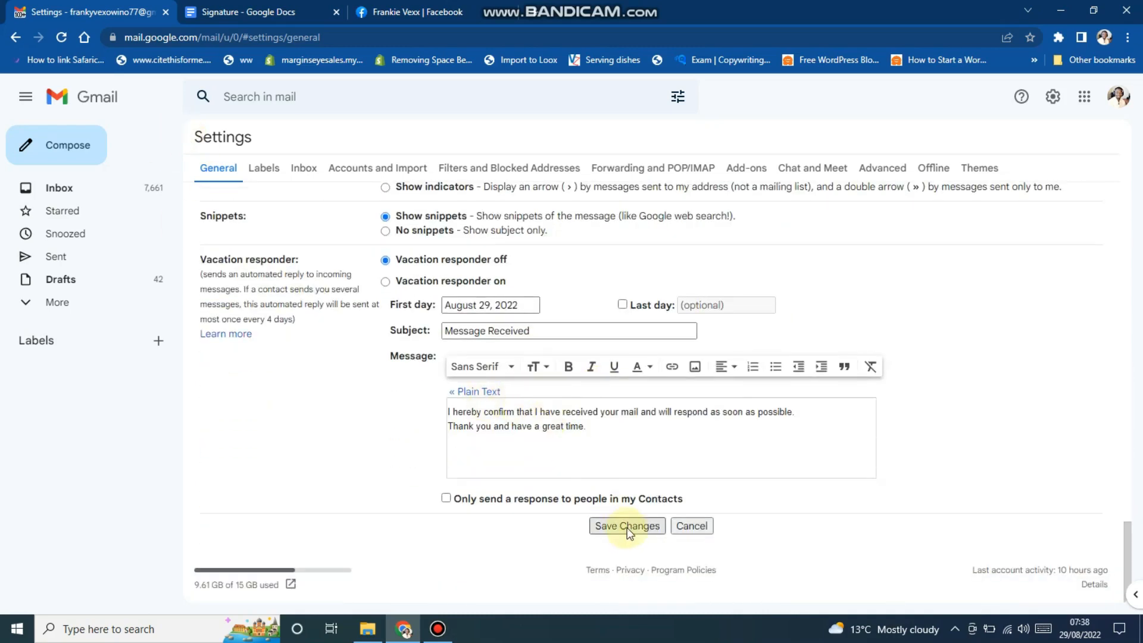
pyautogui.click(626, 525)
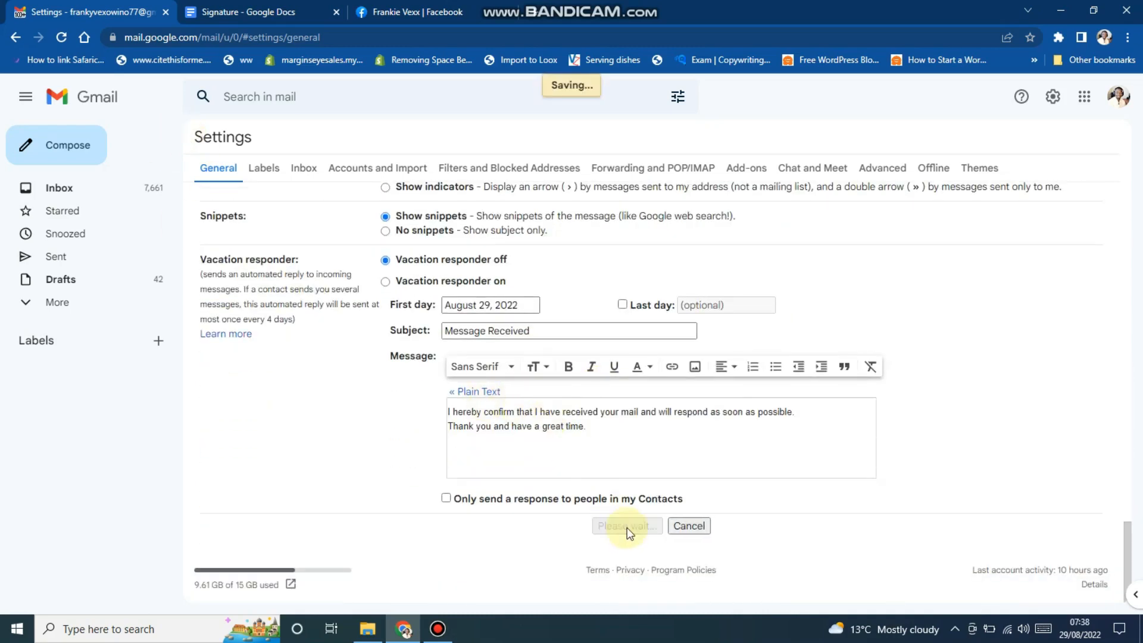
pyautogui.click(625, 525)
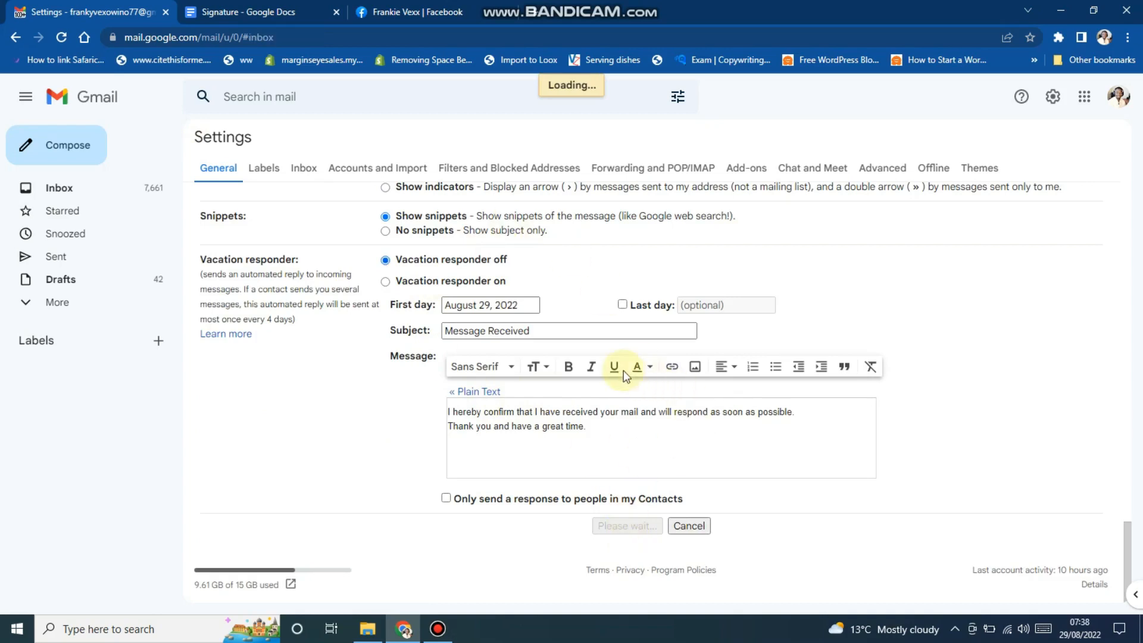
pyautogui.click(59, 188)
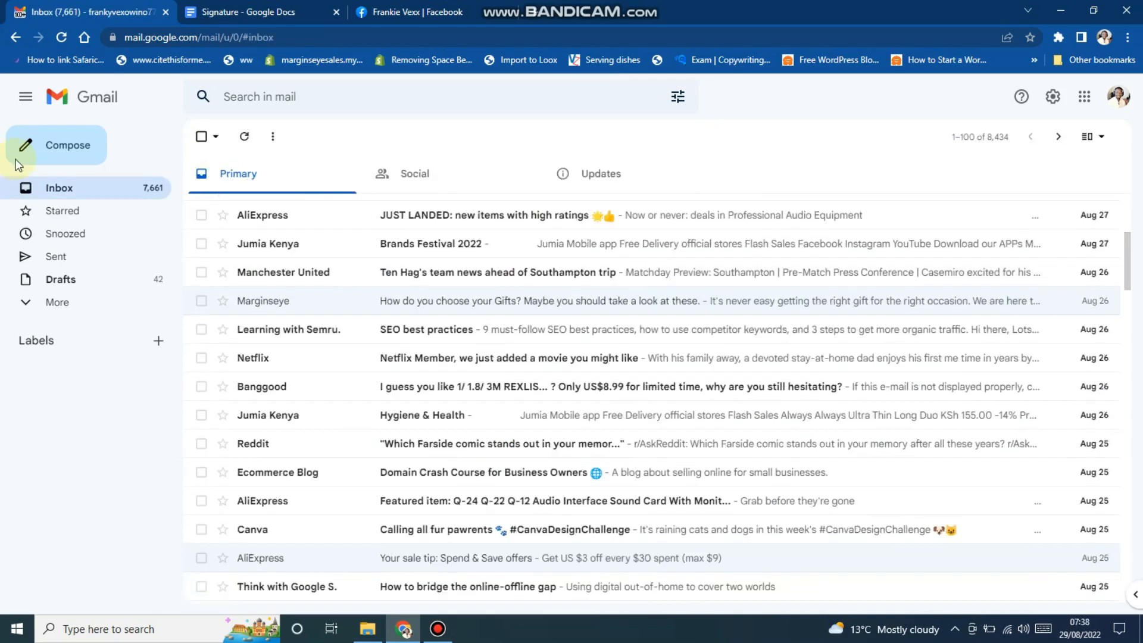
pyautogui.click(68, 145)
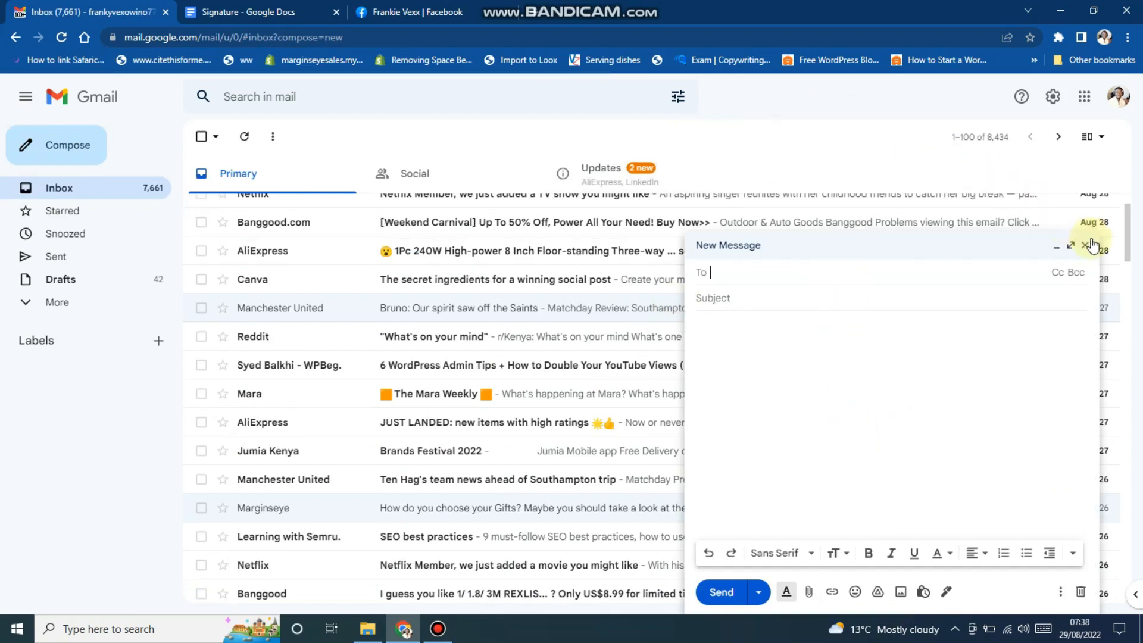
pyautogui.click(1088, 245)
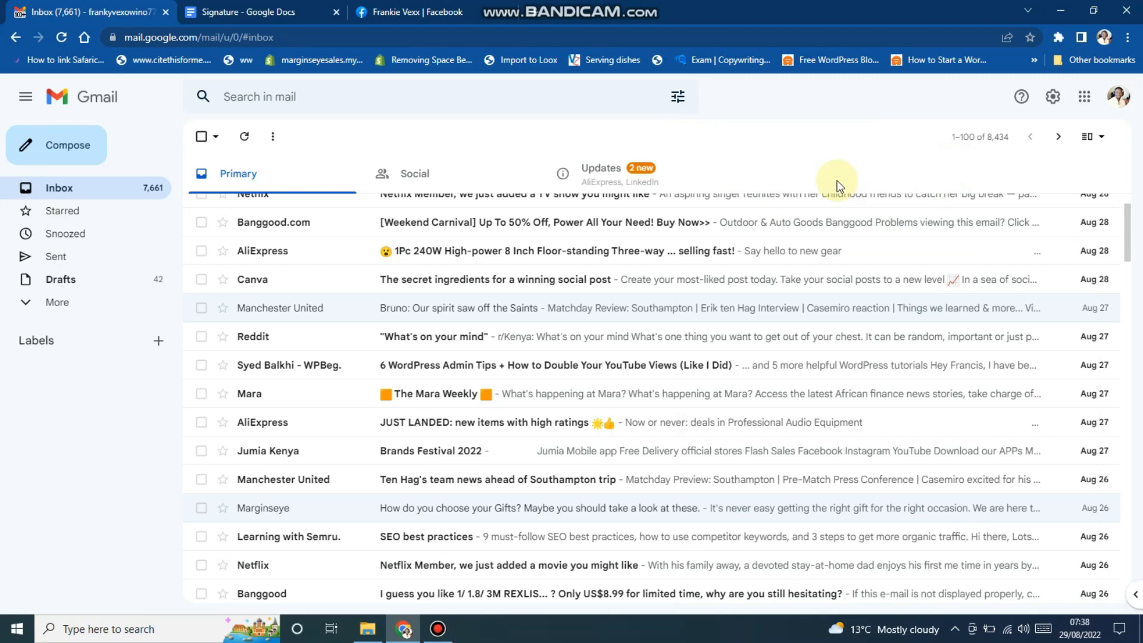
pyautogui.moveTo(733, 159)
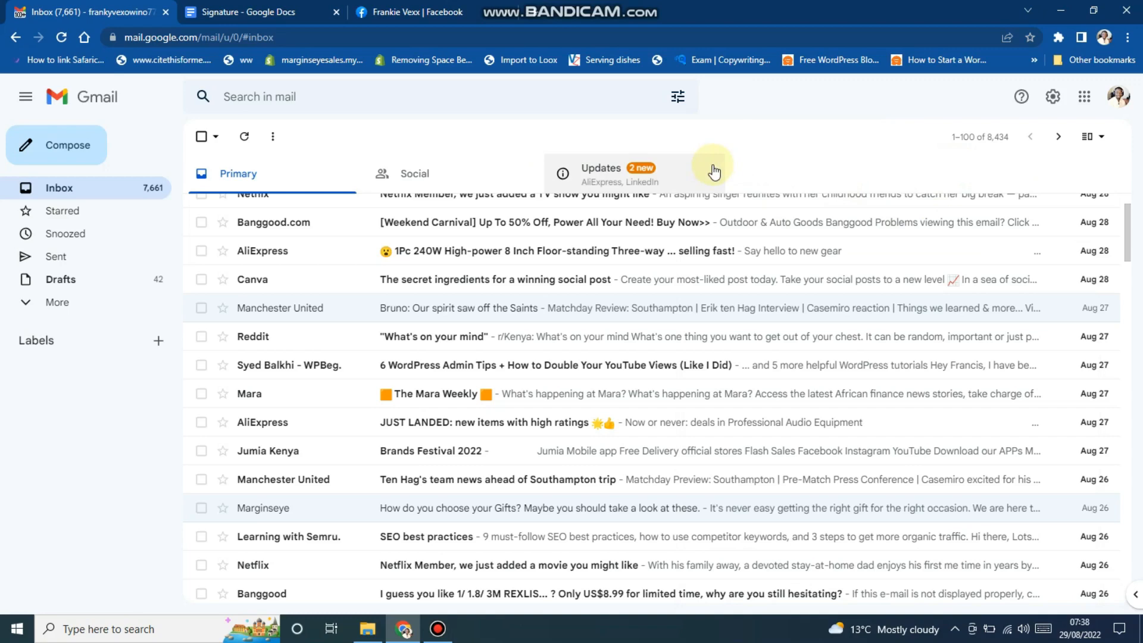
pyautogui.moveTo(708, 172)
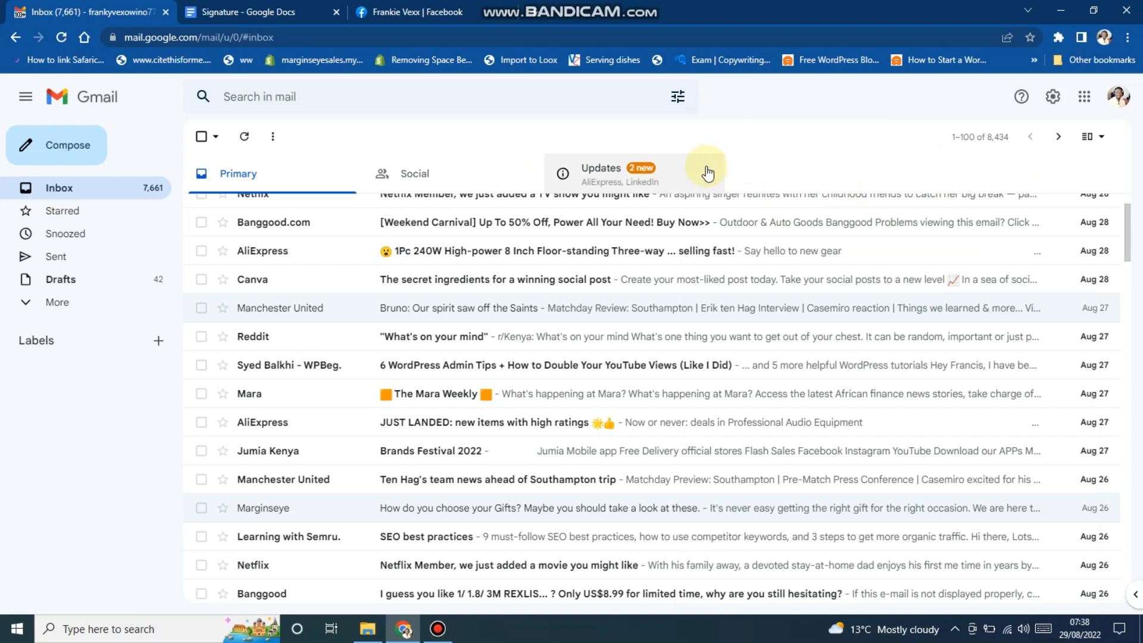
pyautogui.moveTo(614, 328)
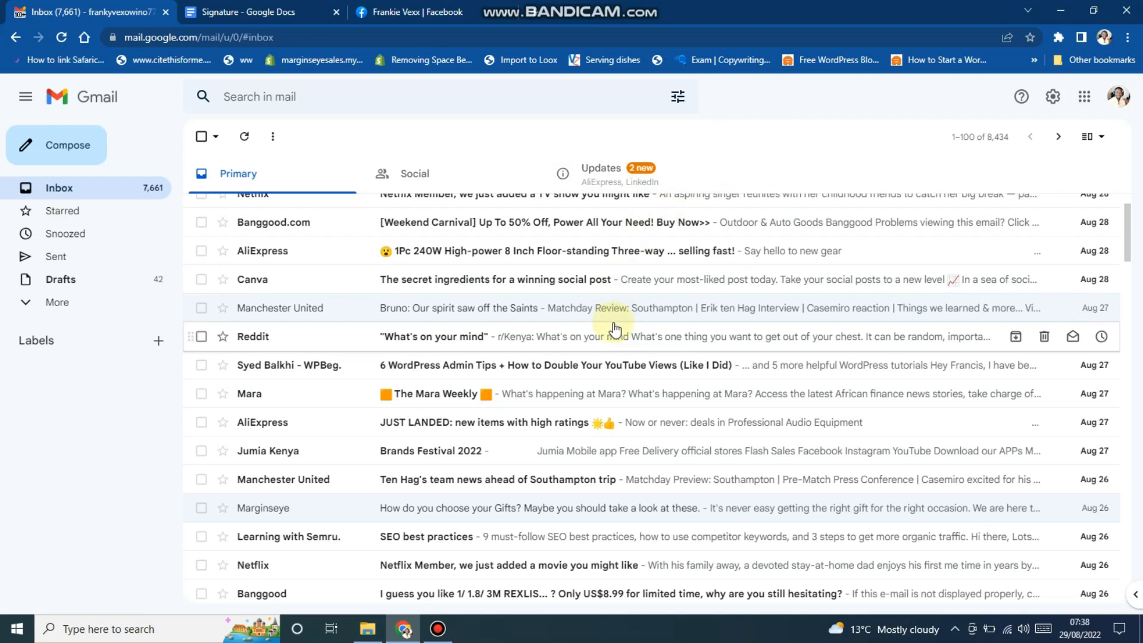
pyautogui.moveTo(506, 260)
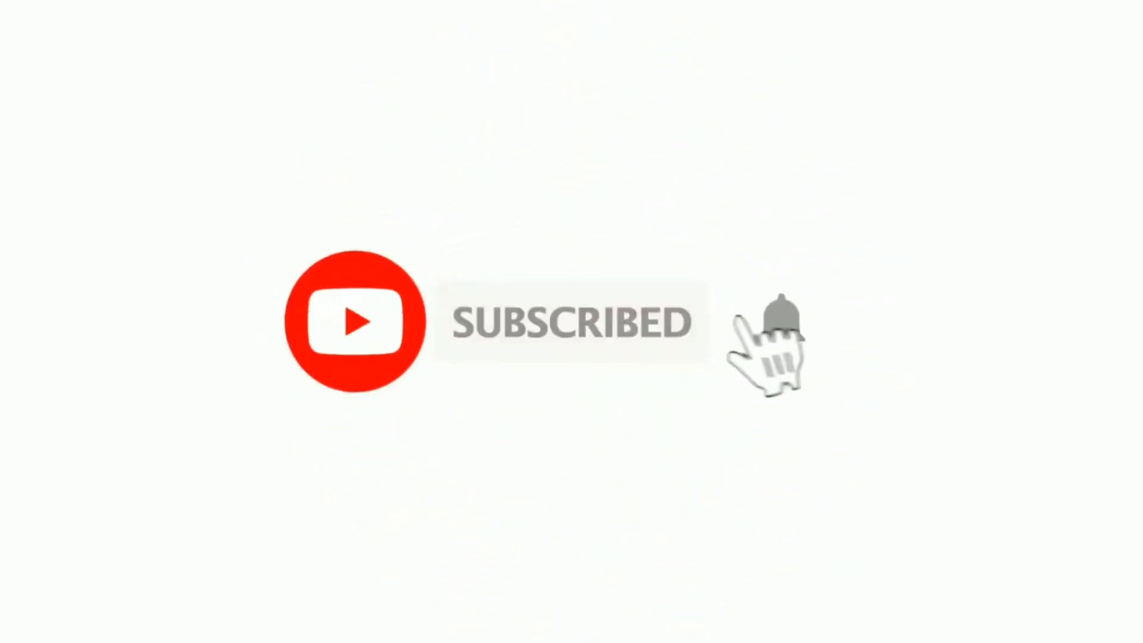
pyautogui.click(779, 321)
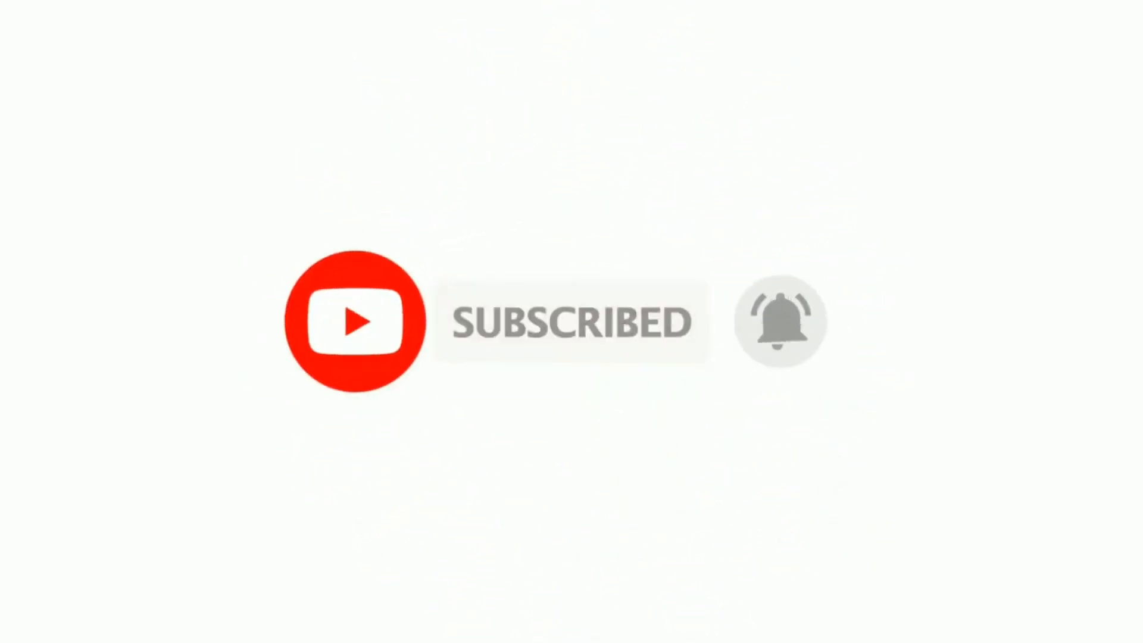